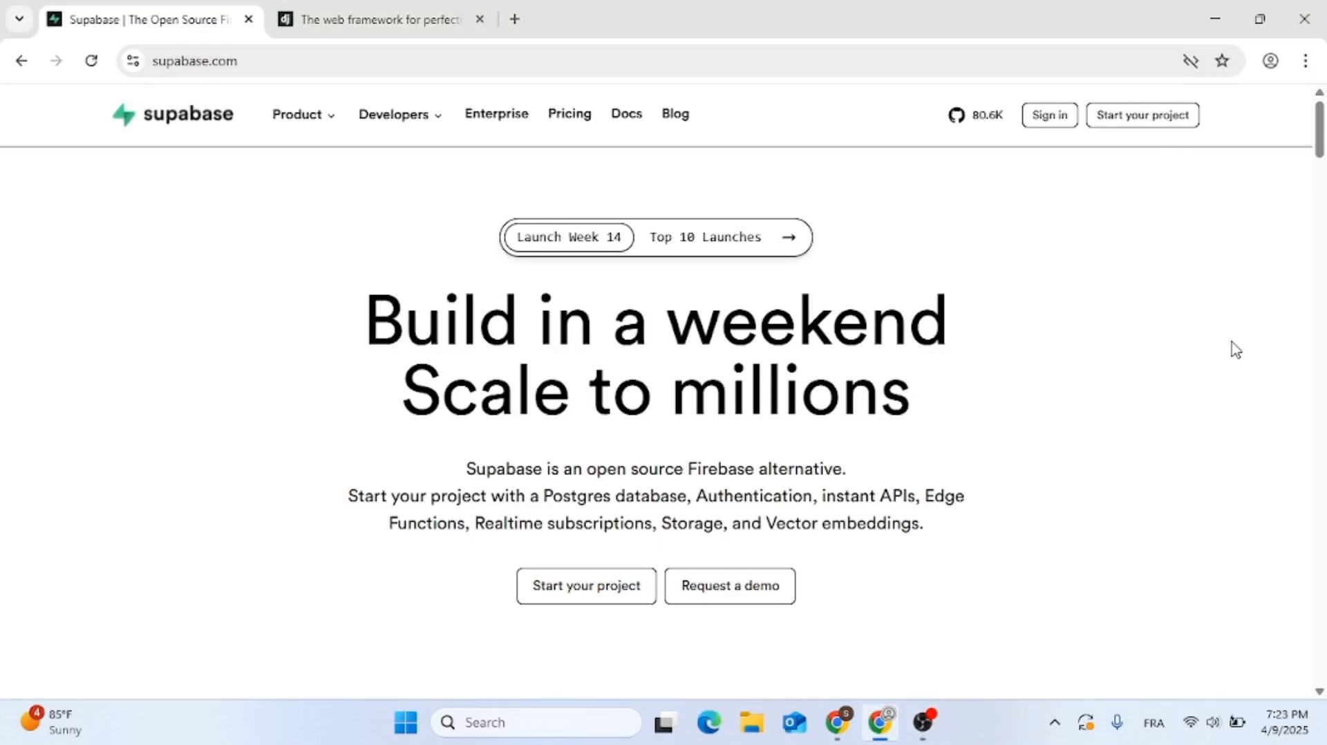
mouse_move(920, 485)
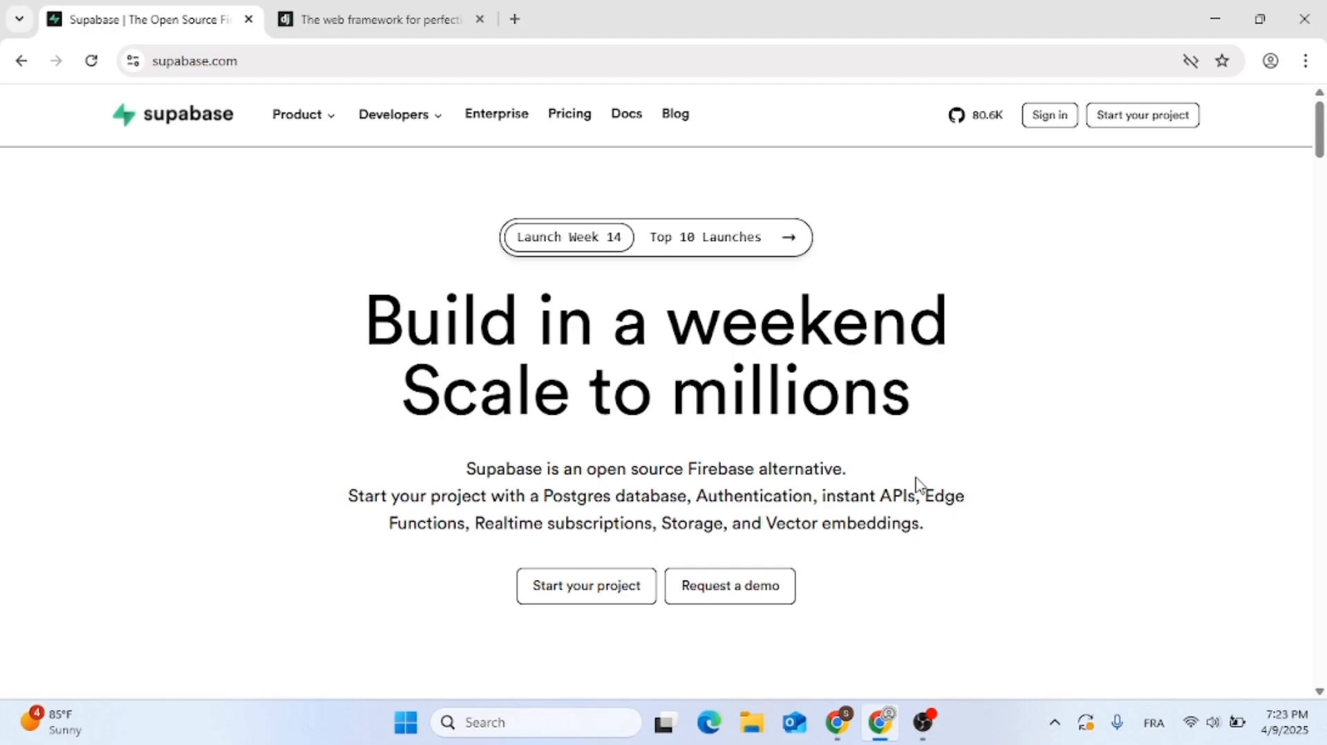
Step: Scroll down the Supabase homepage from the headline through the framework and feature sections
scroll("down", 3)
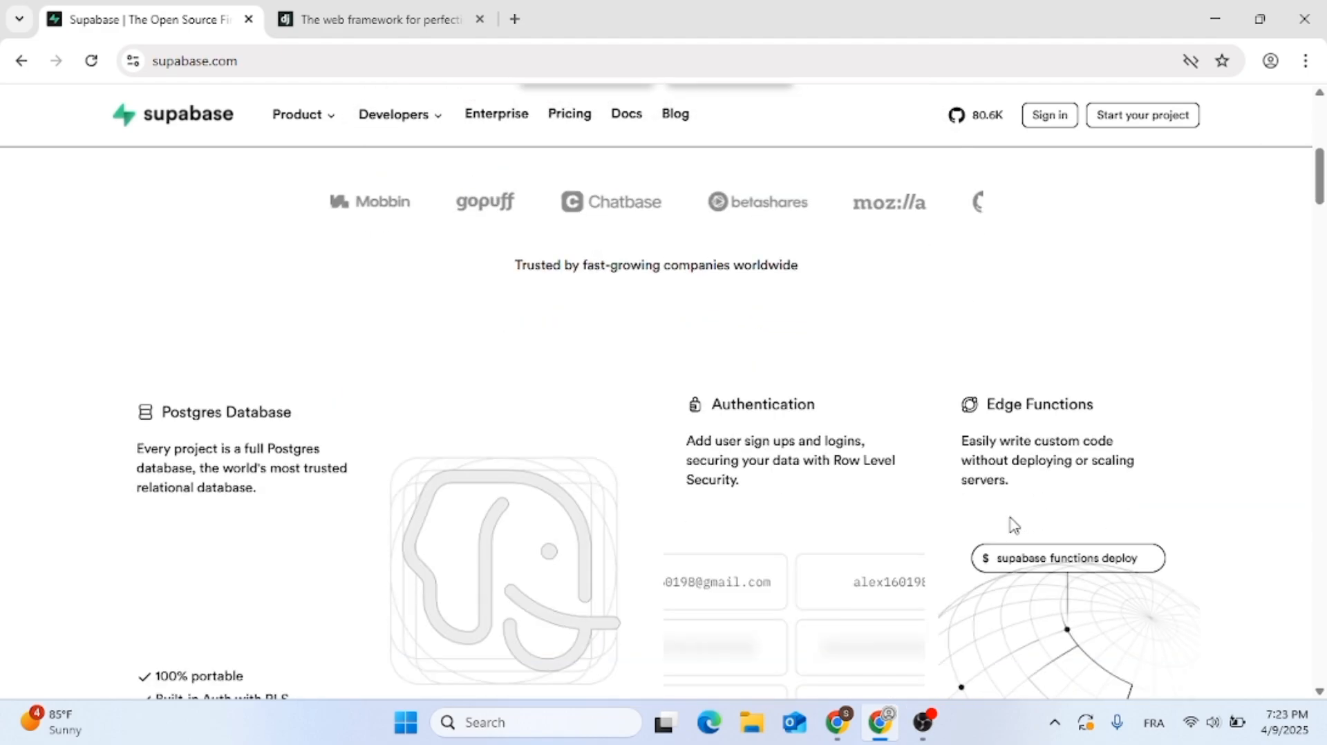
scroll("down", 3)
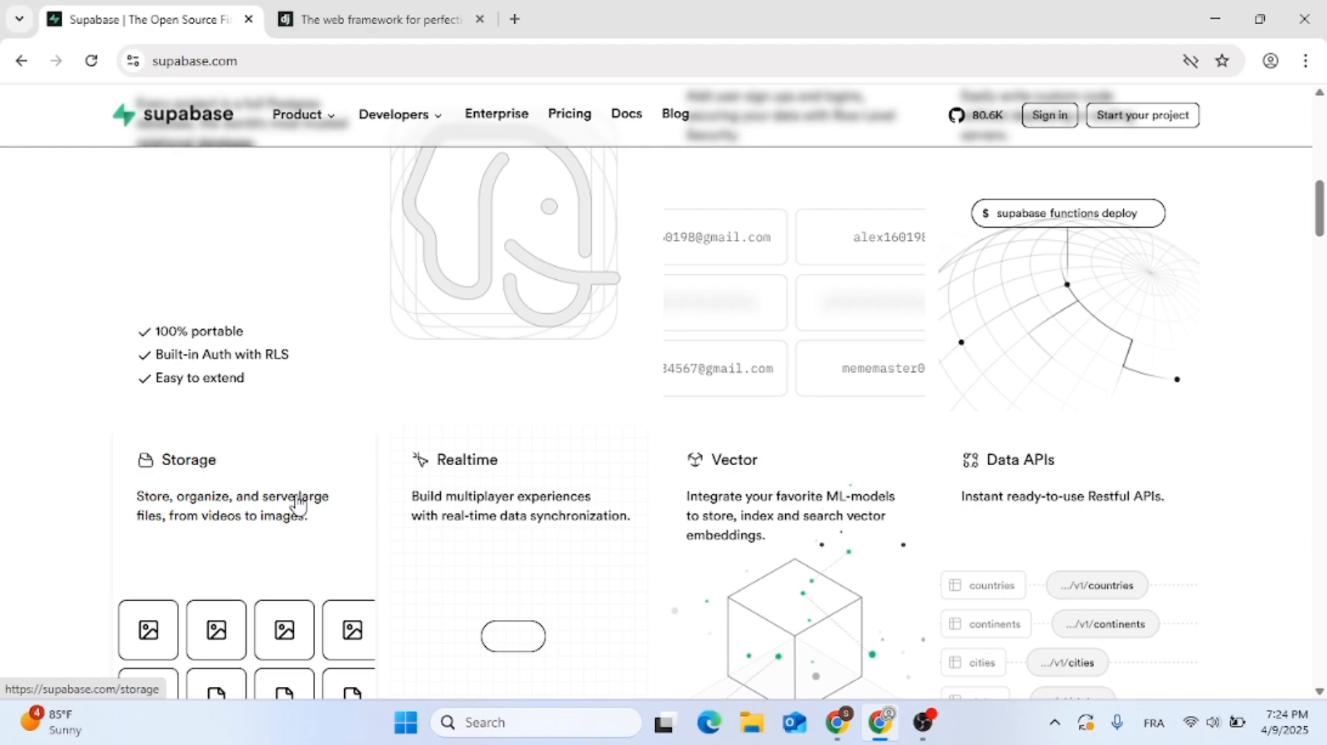
scroll("down", 3)
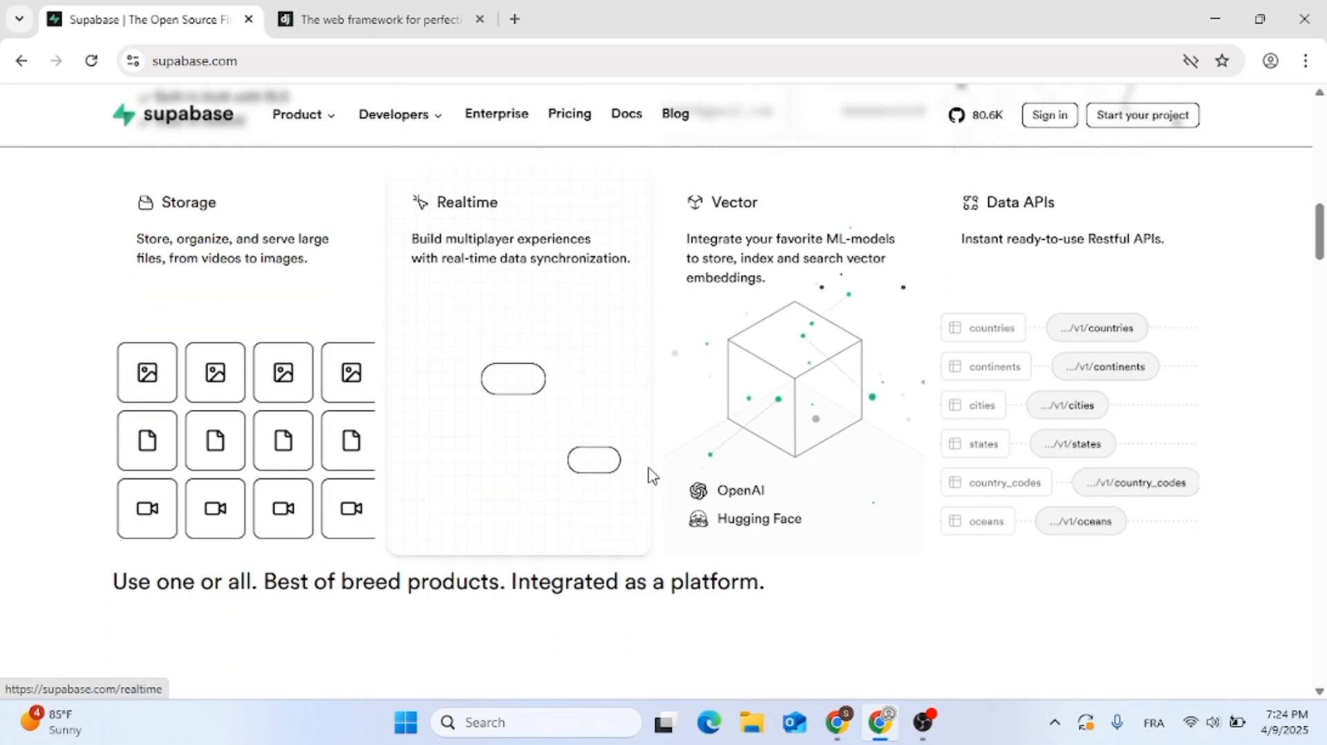
scroll("down", 3)
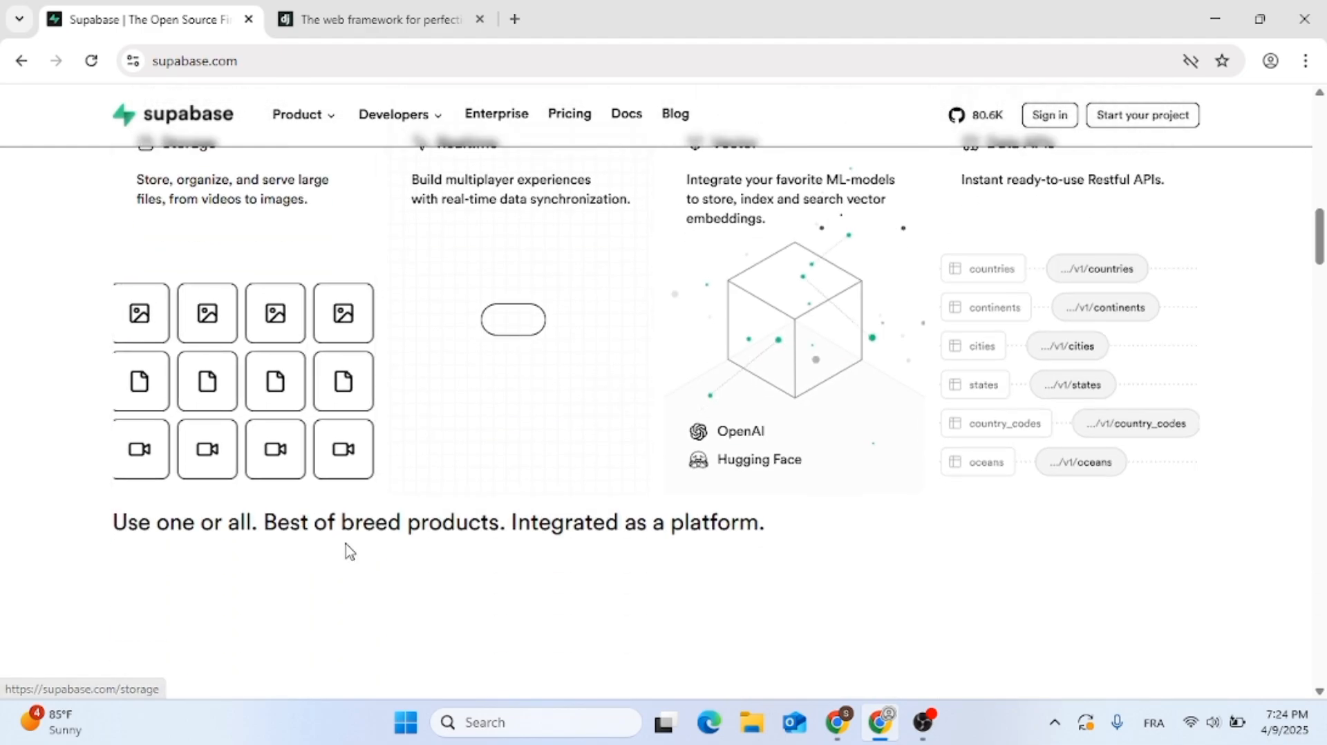
scroll("down", 3)
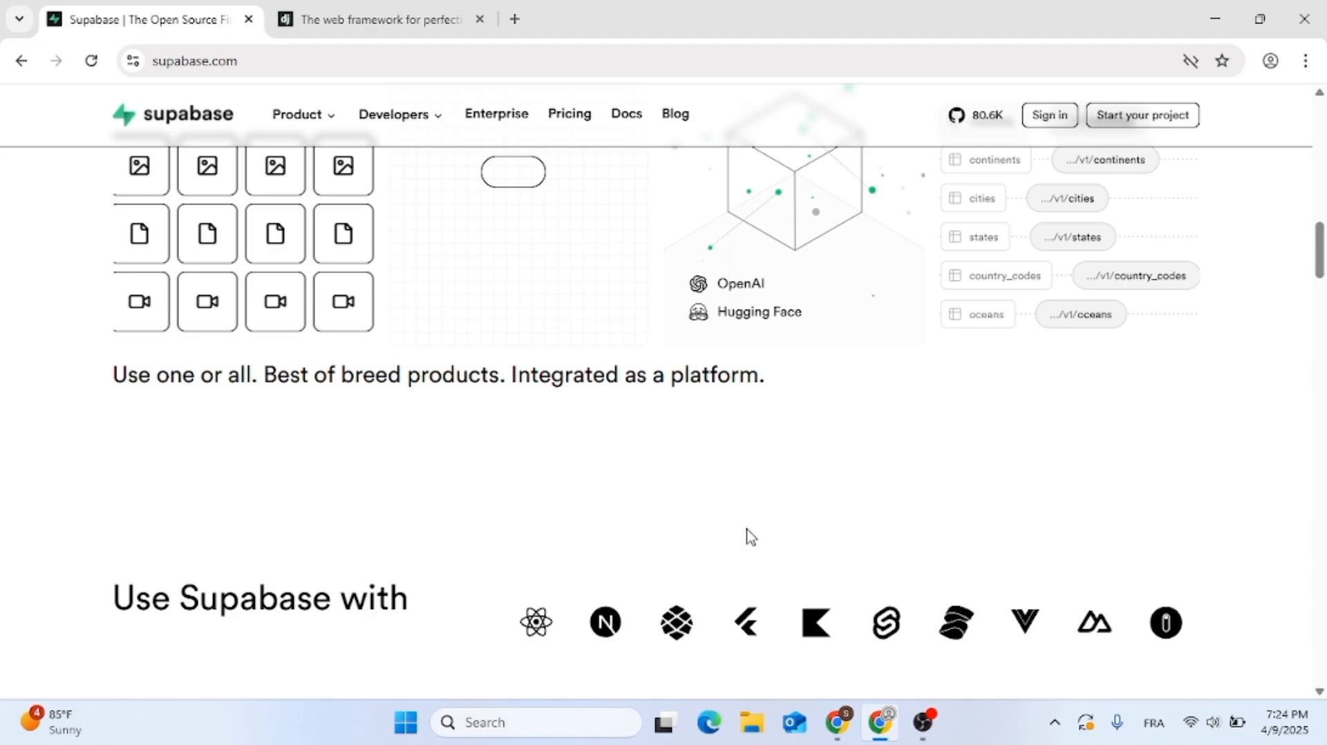
scroll("down", 3)
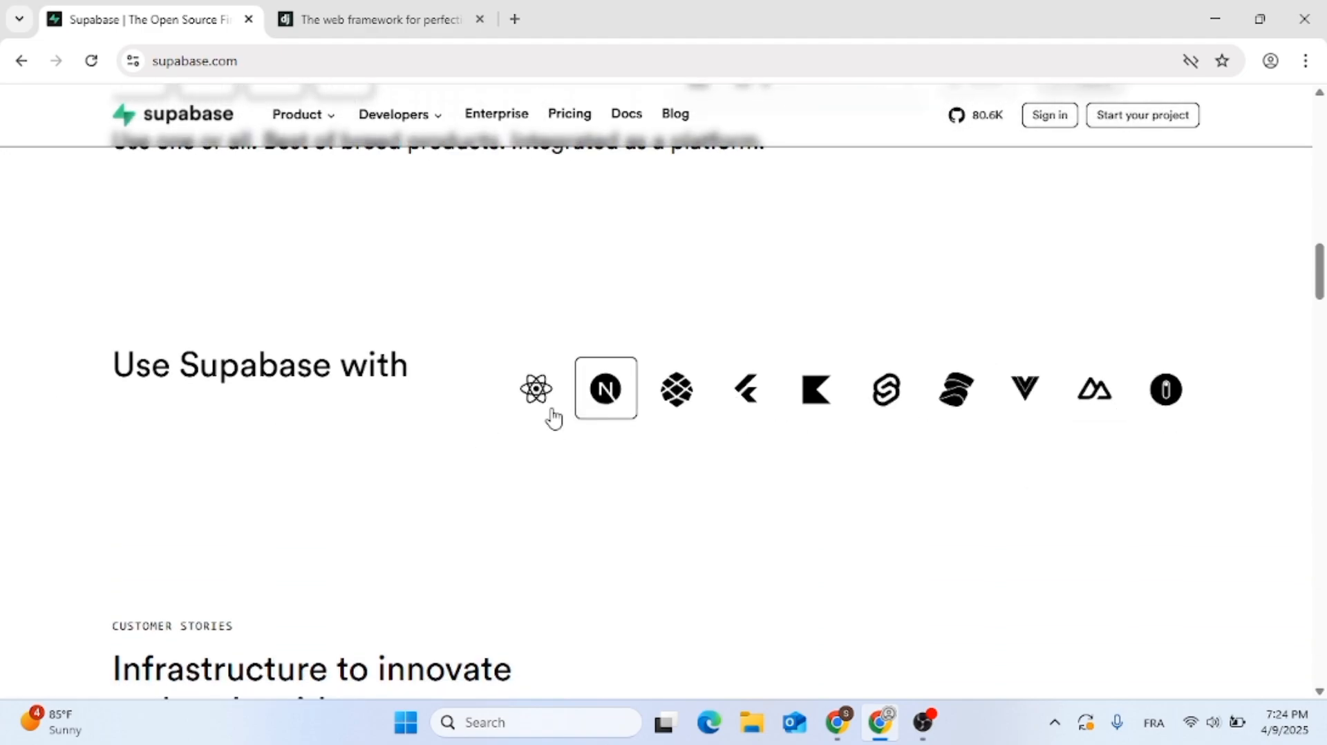
Step: Continue down through customer stories and developer testimonials, then switch to the Django tab
scroll("down", 3)
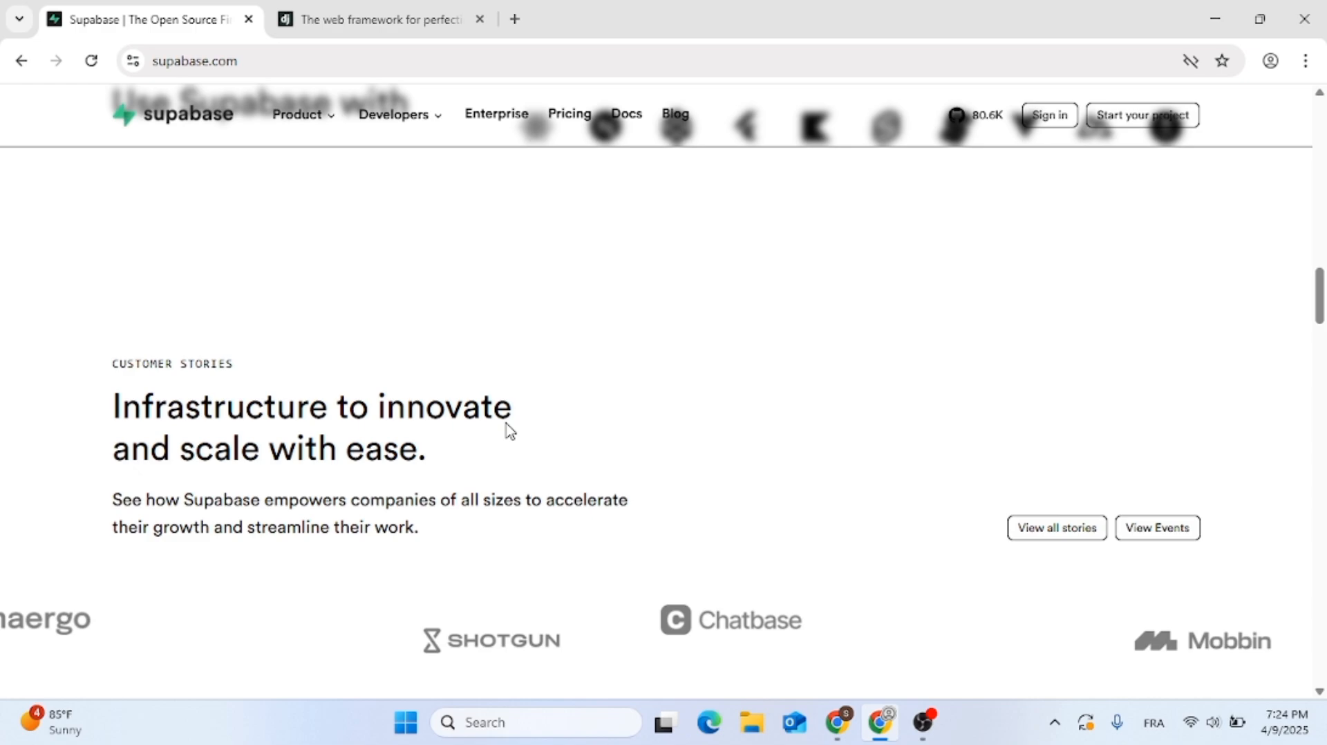
scroll("down", 3)
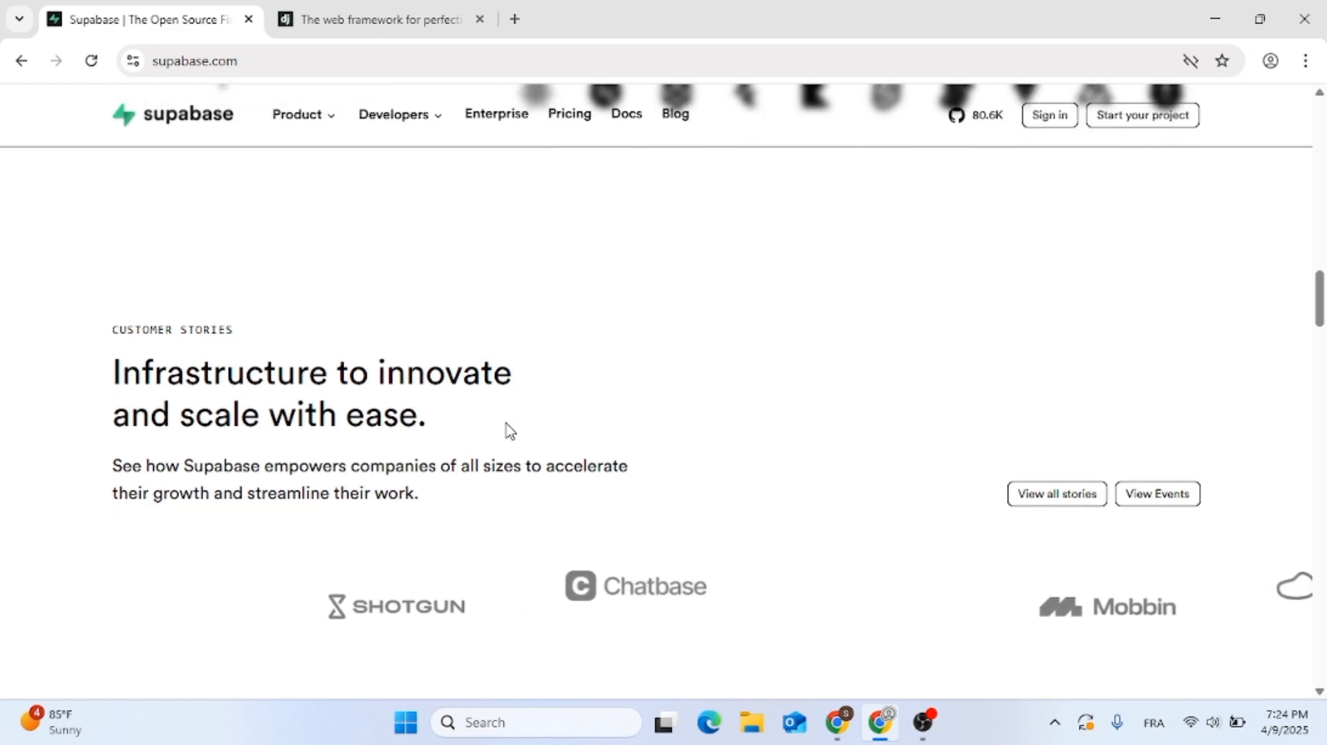
scroll("down", 3)
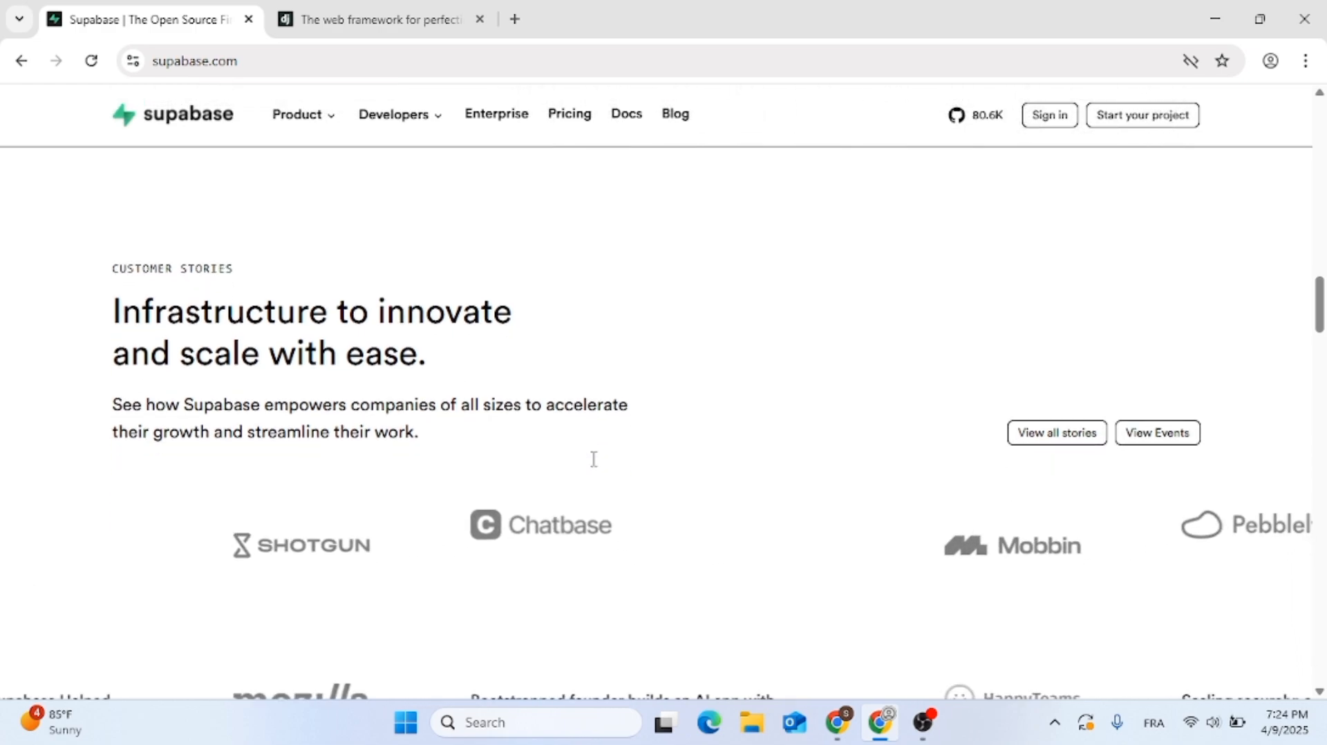
scroll("down", 3)
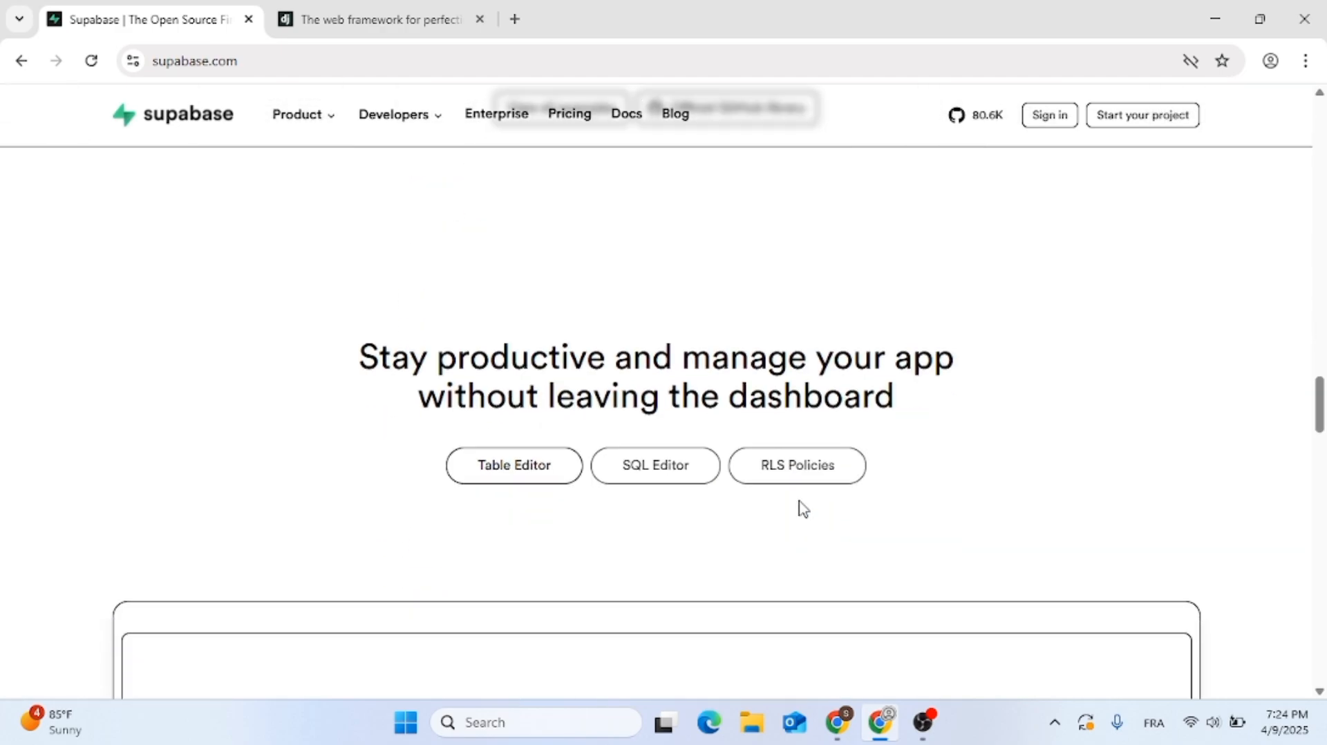
scroll("down", 3)
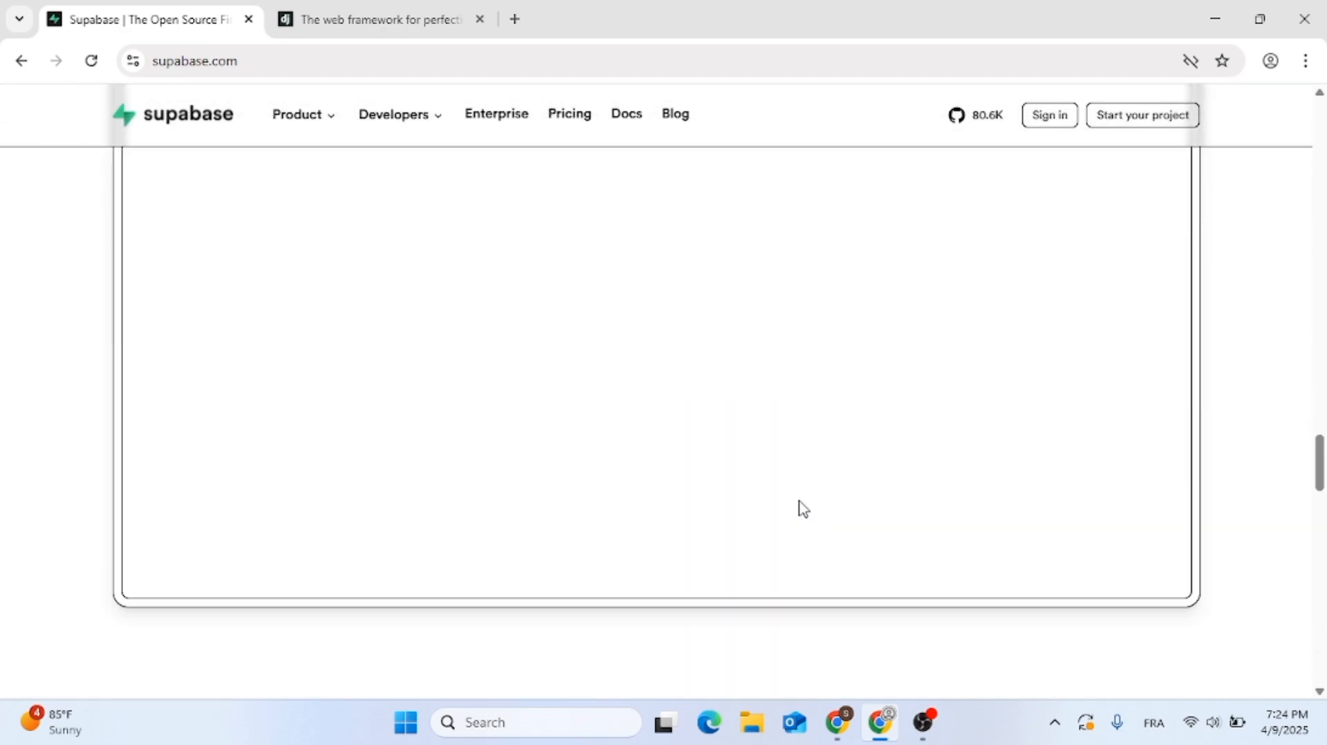
scroll("down", 3)
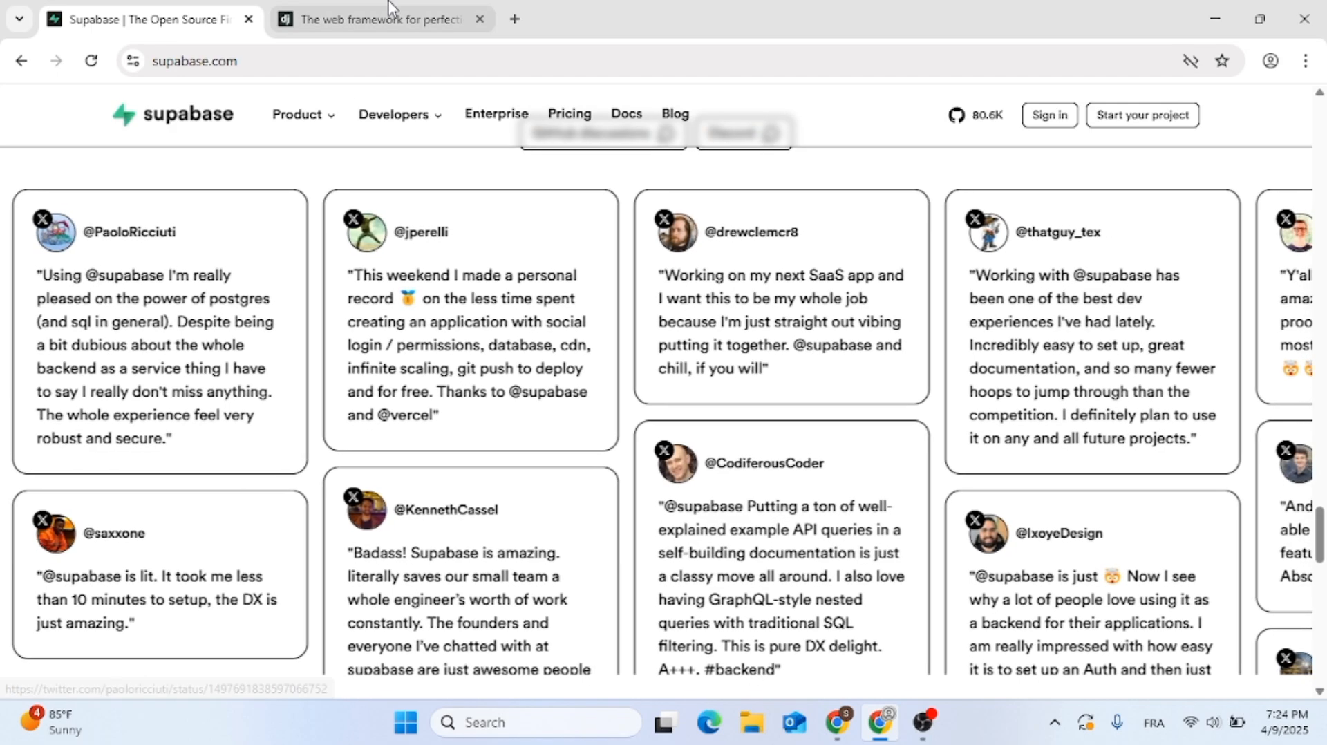
left_click(383, 19)
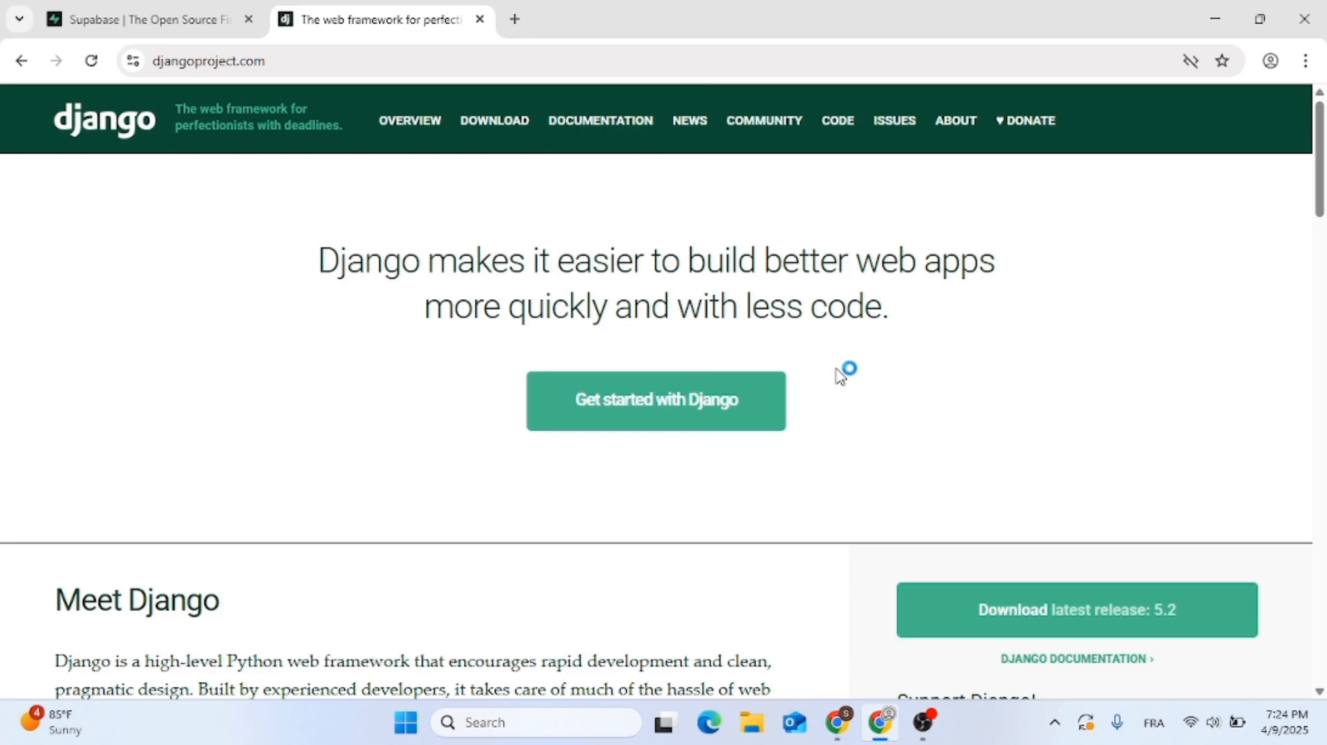
Step: Scroll down the Django homepage through features and news to the Join the Community links
scroll("down", 3)
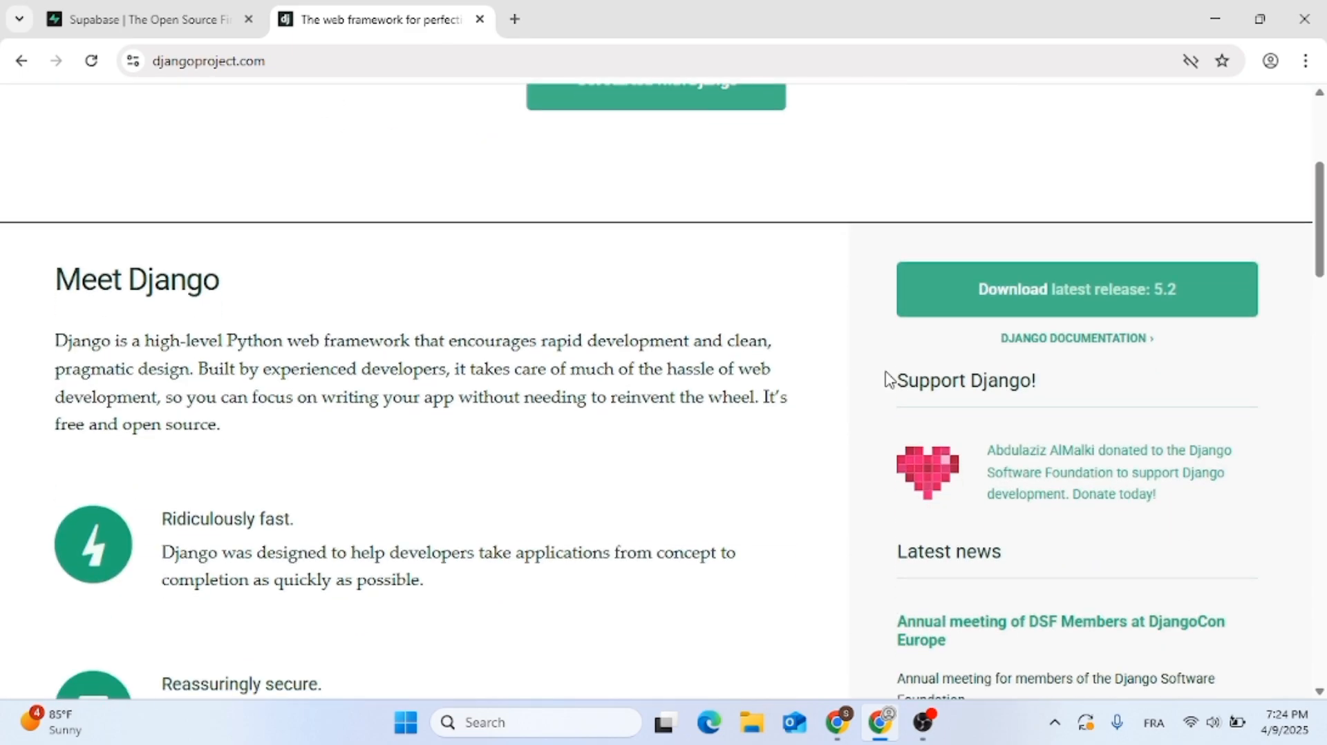
scroll("down", 3)
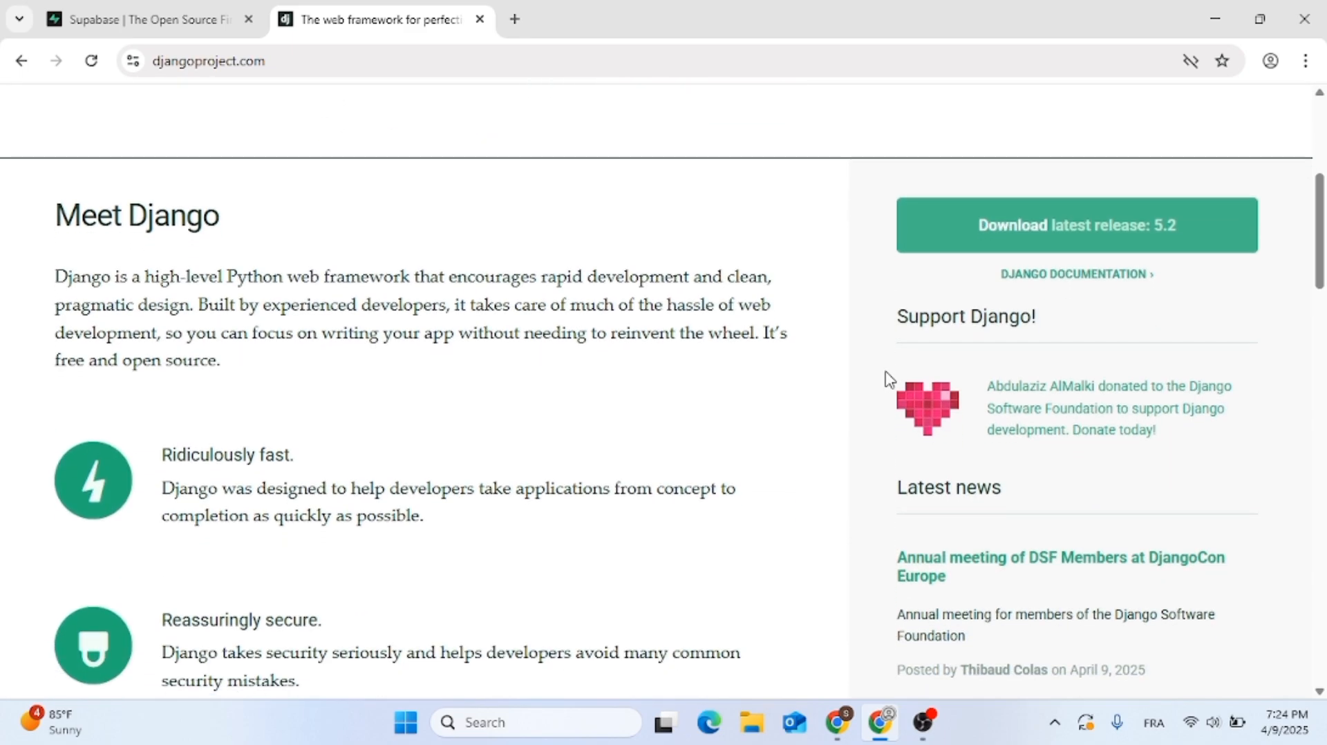
scroll("down", 3)
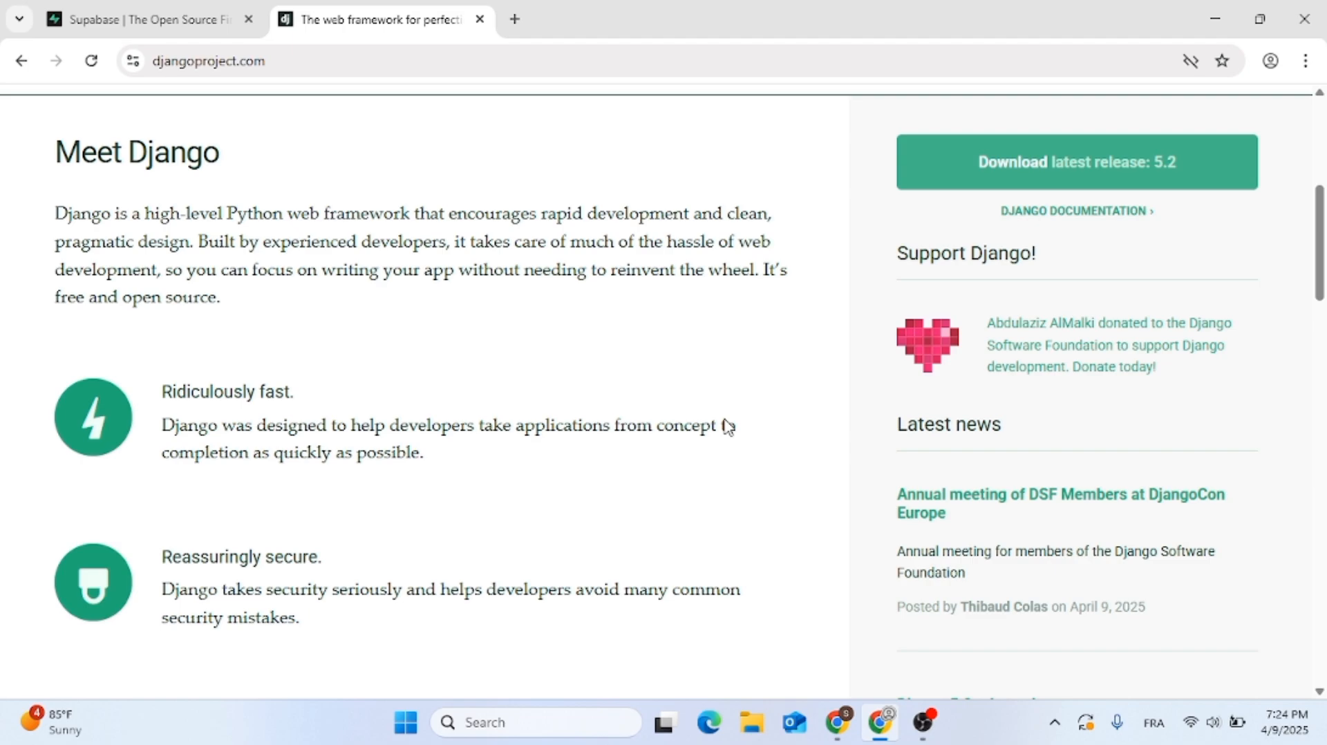
scroll("down", 3)
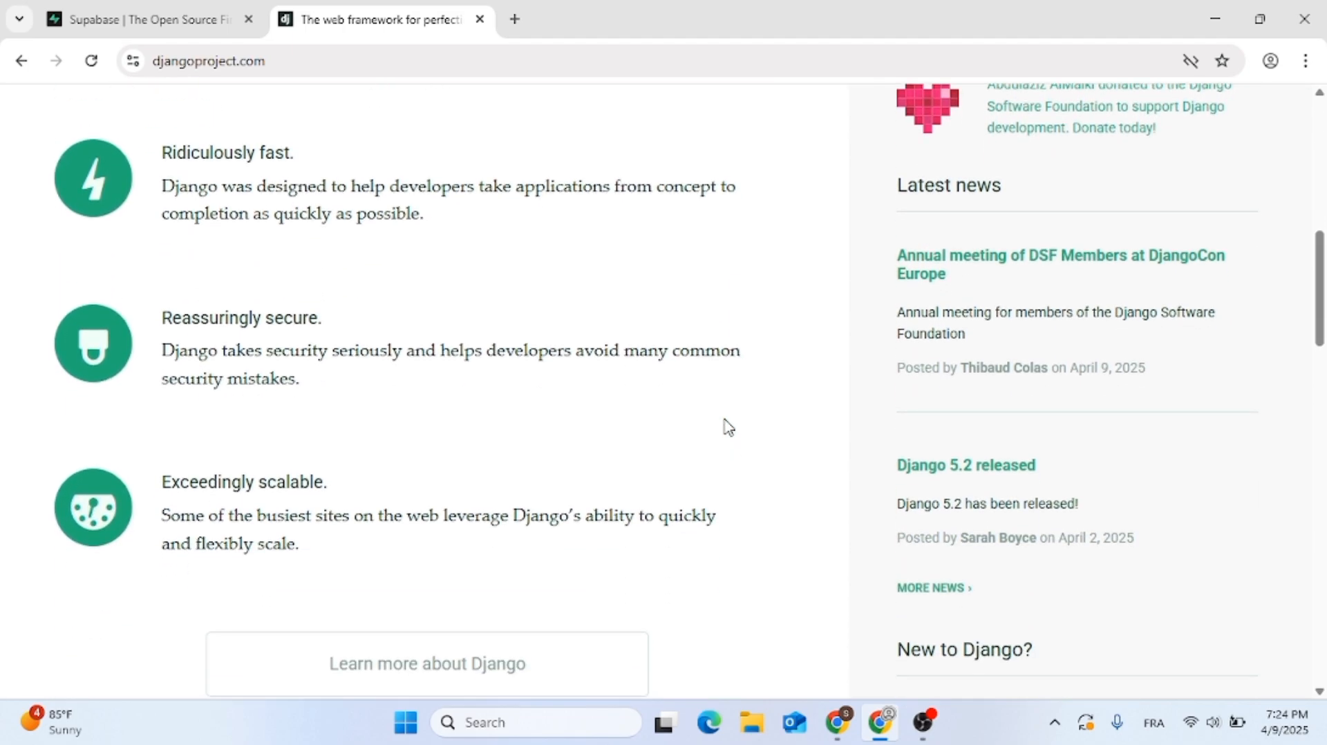
scroll("down", 3)
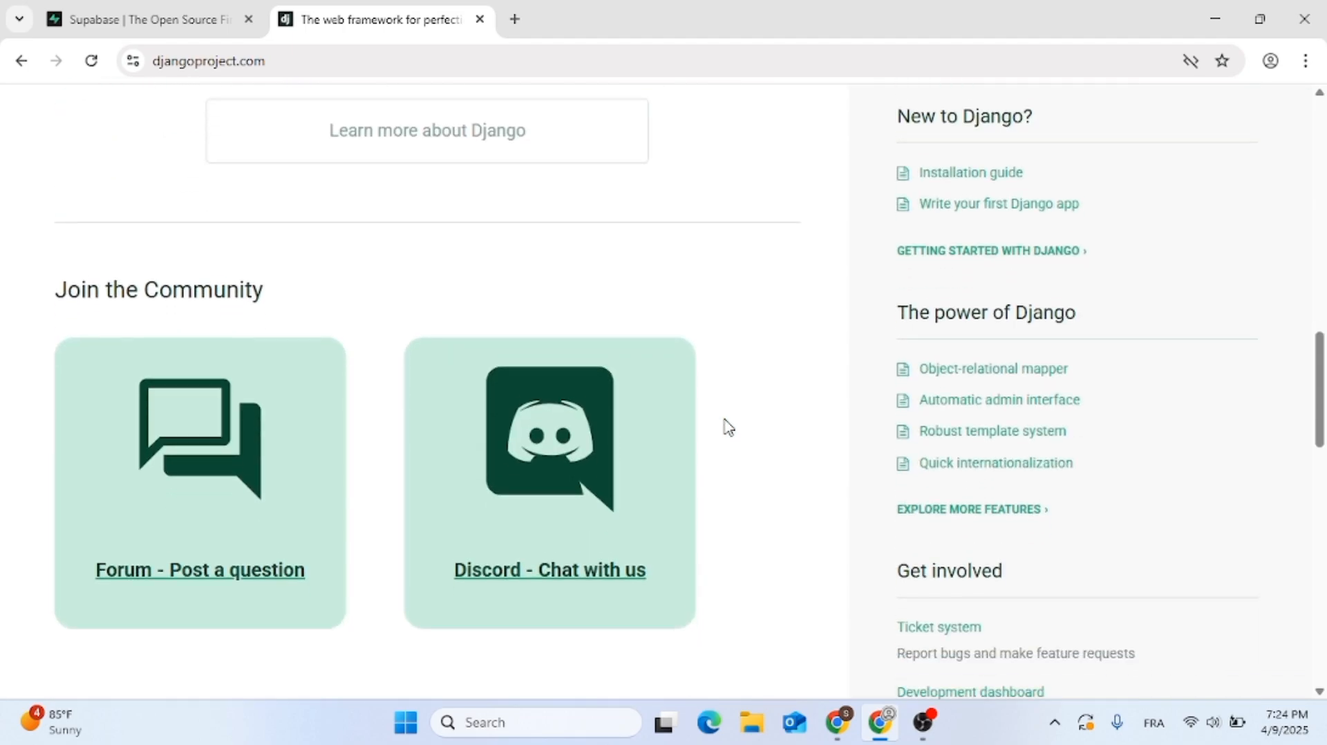
scroll("down", 3)
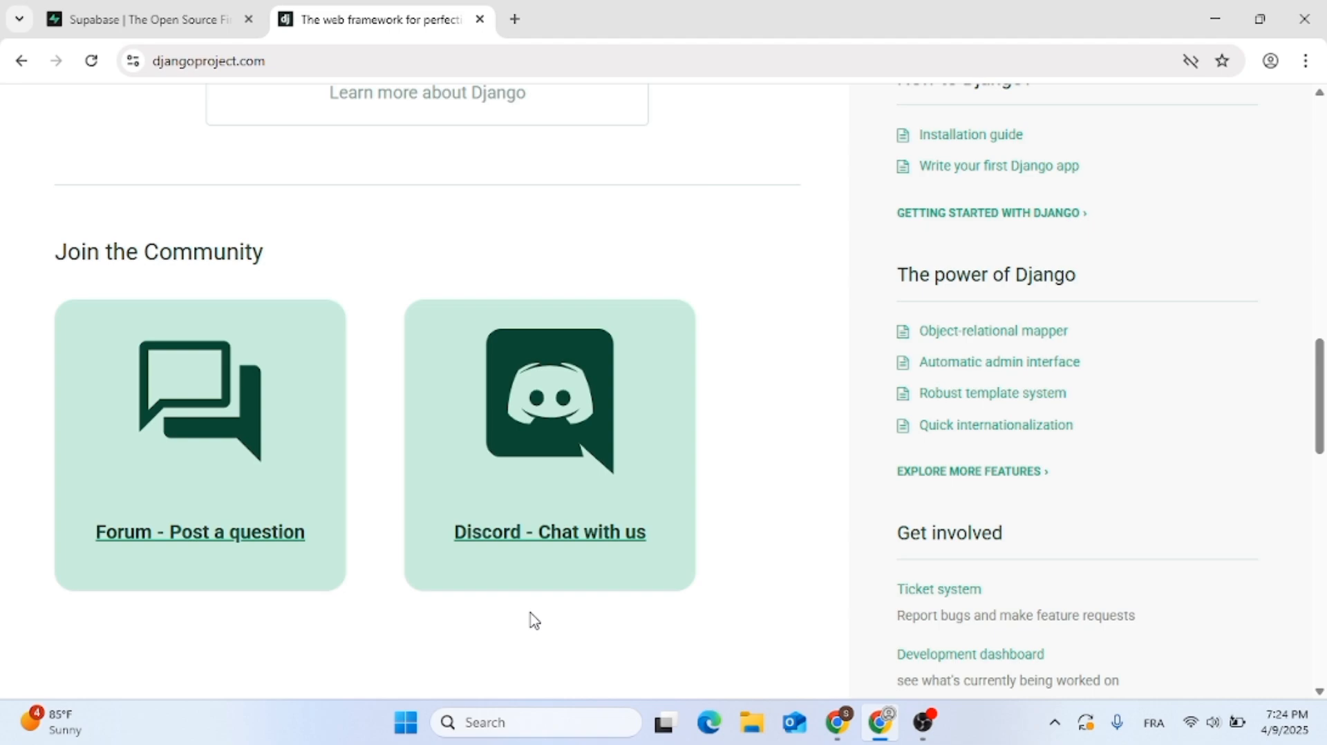
scroll("down", 3)
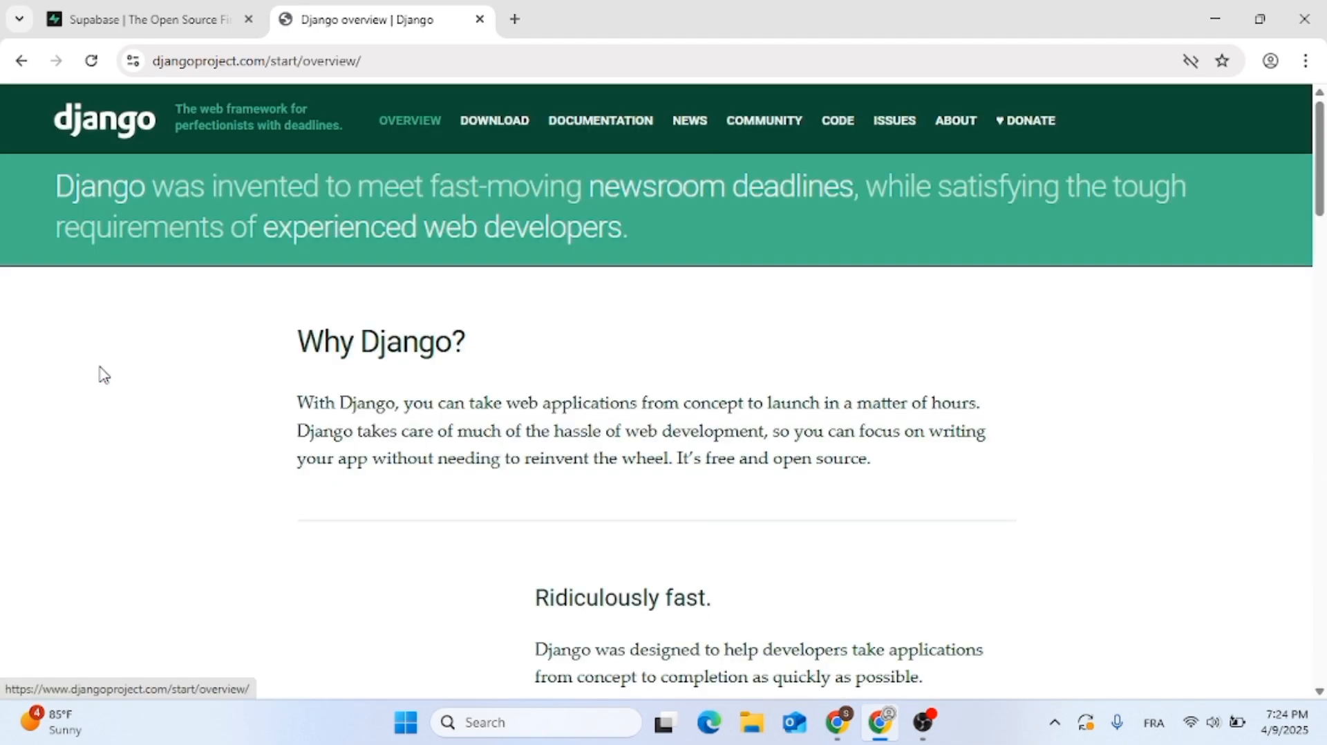
mouse_move(691, 436)
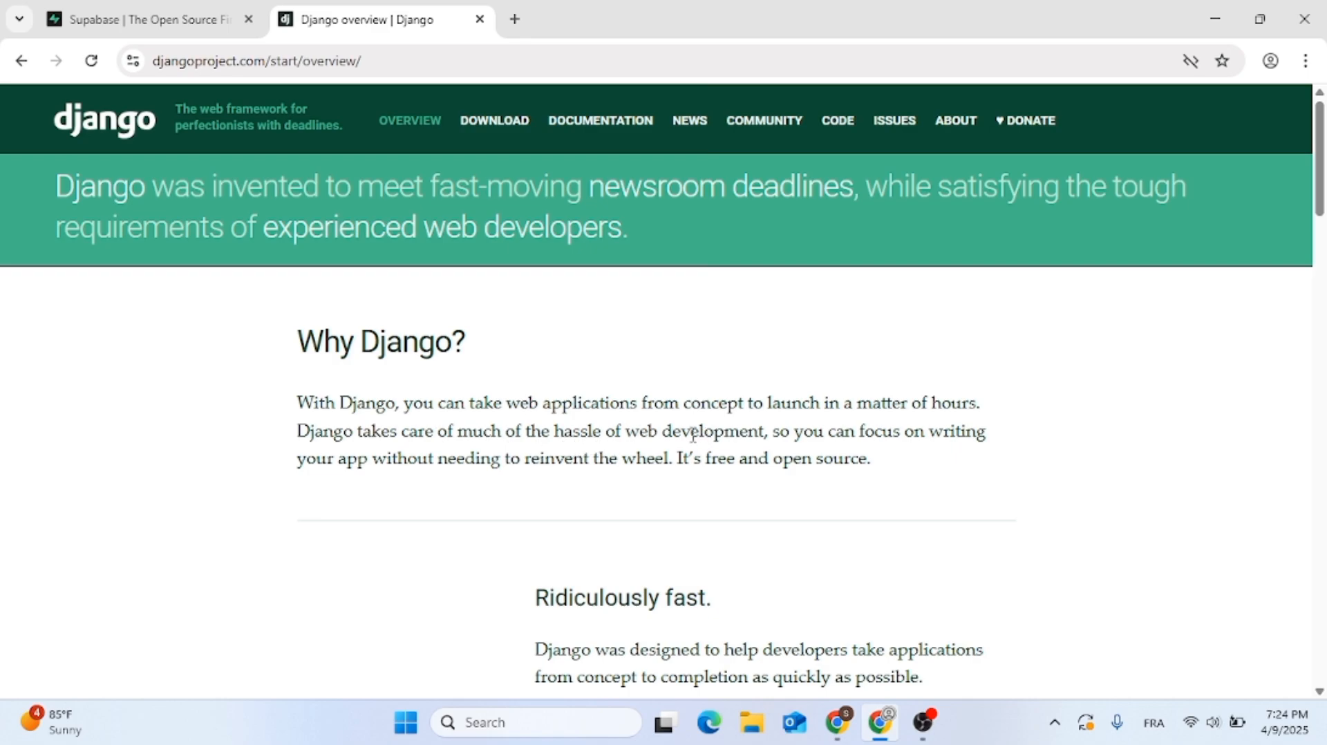
Step: Read the Overview page's fast, fully loaded, secure, scalable and versatile sections, then scroll back up
scroll("down", 3)
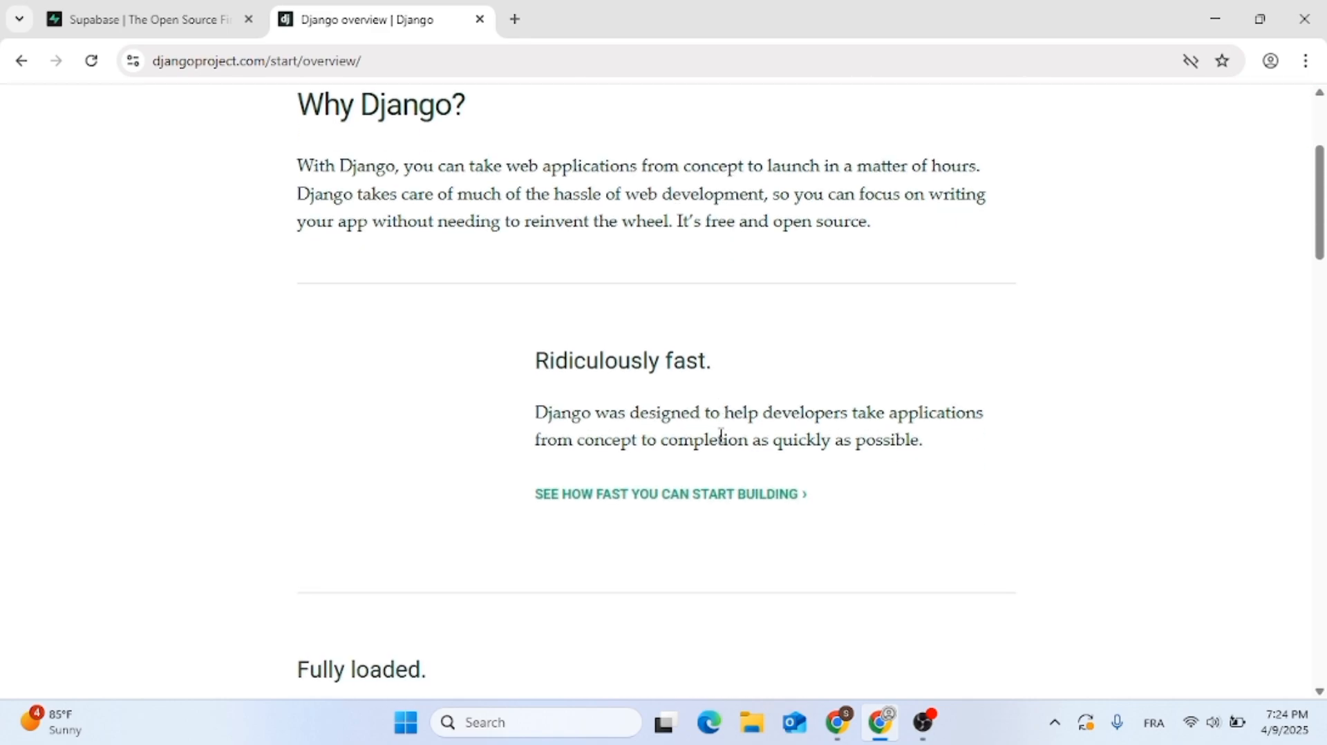
mouse_move(726, 473)
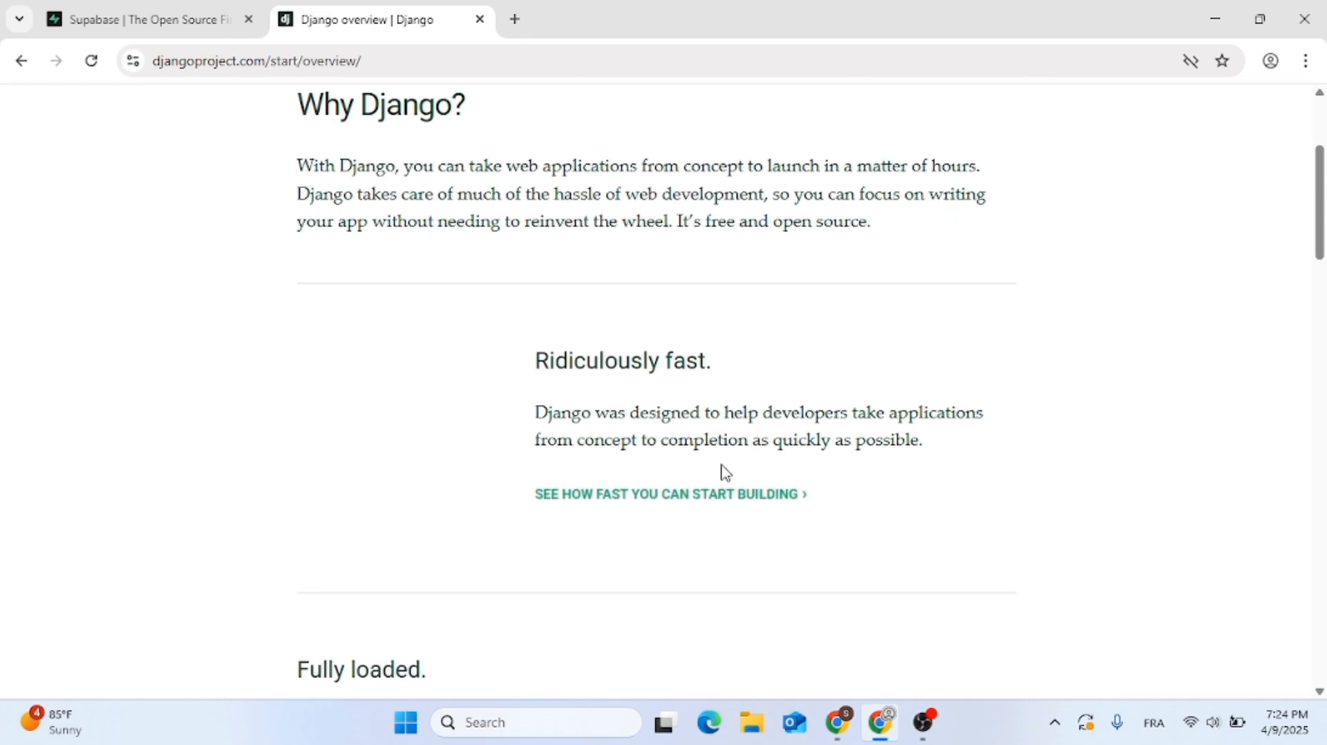
scroll("down", 3)
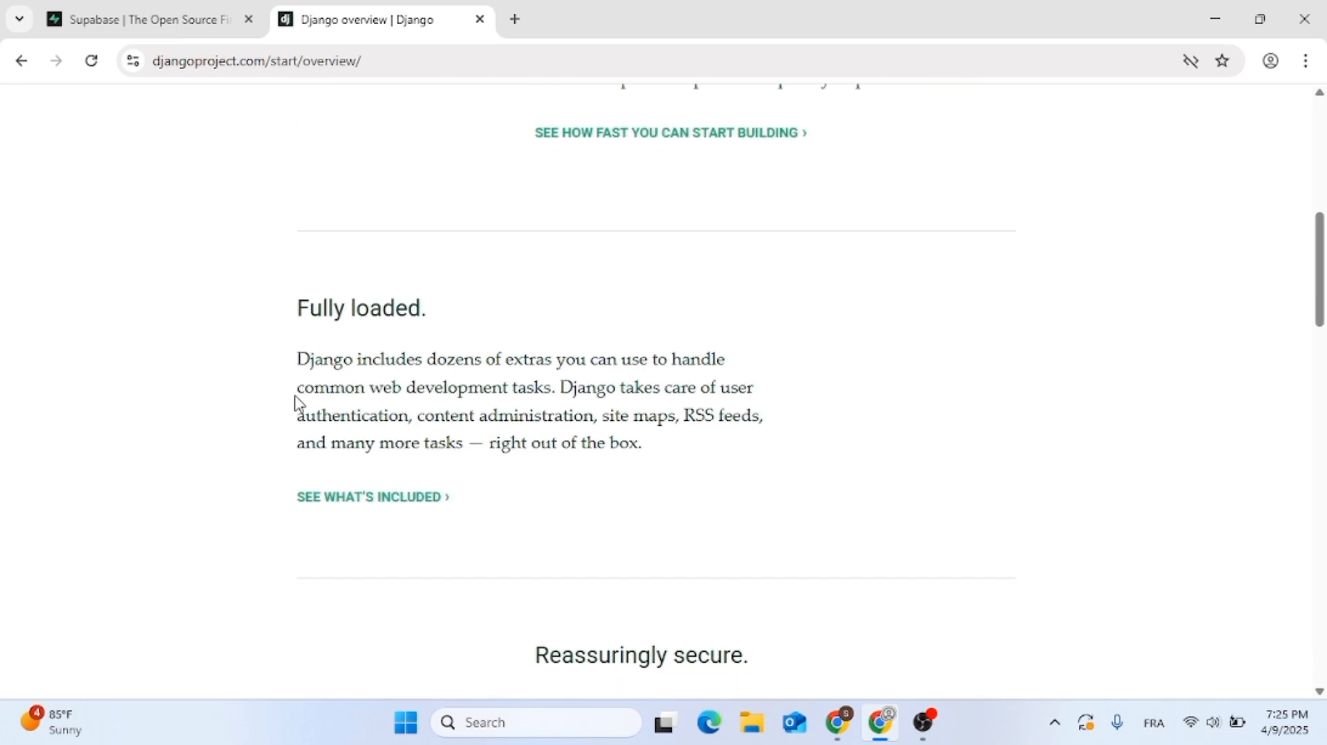
mouse_move(560, 528)
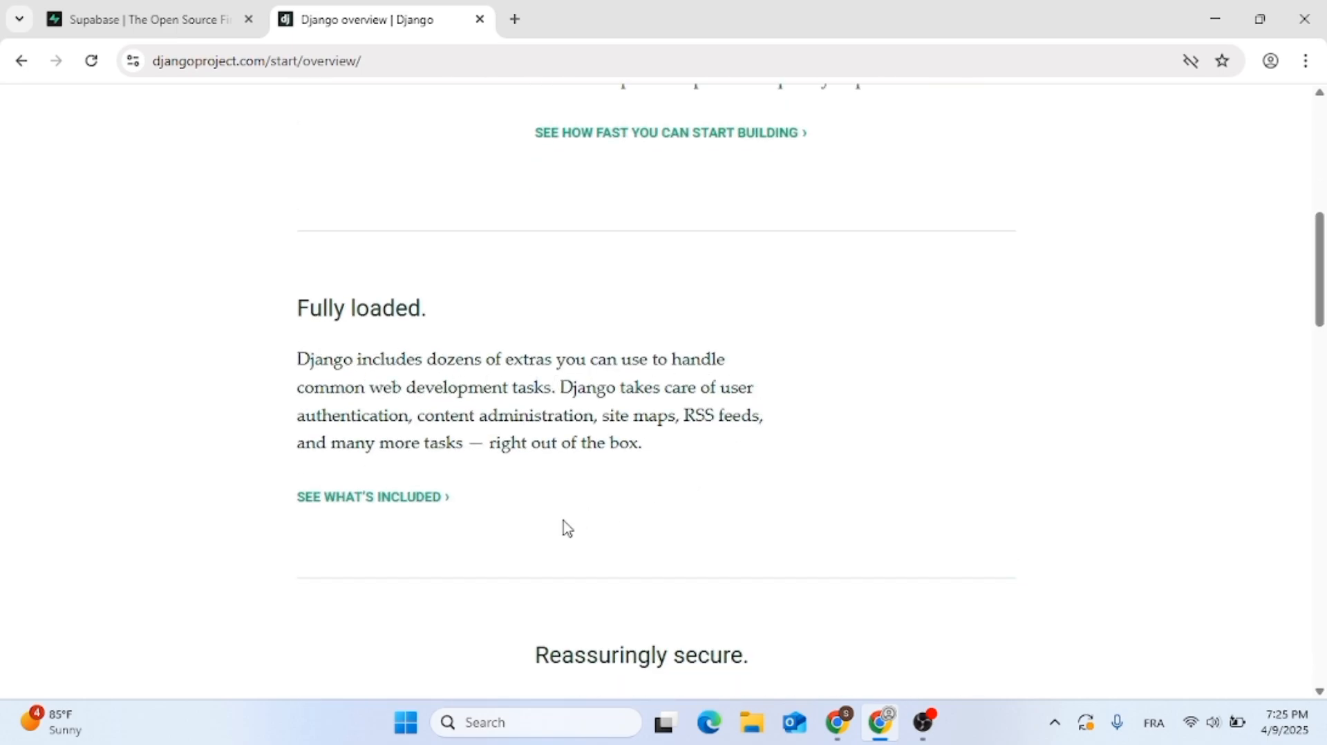
scroll("down", 3)
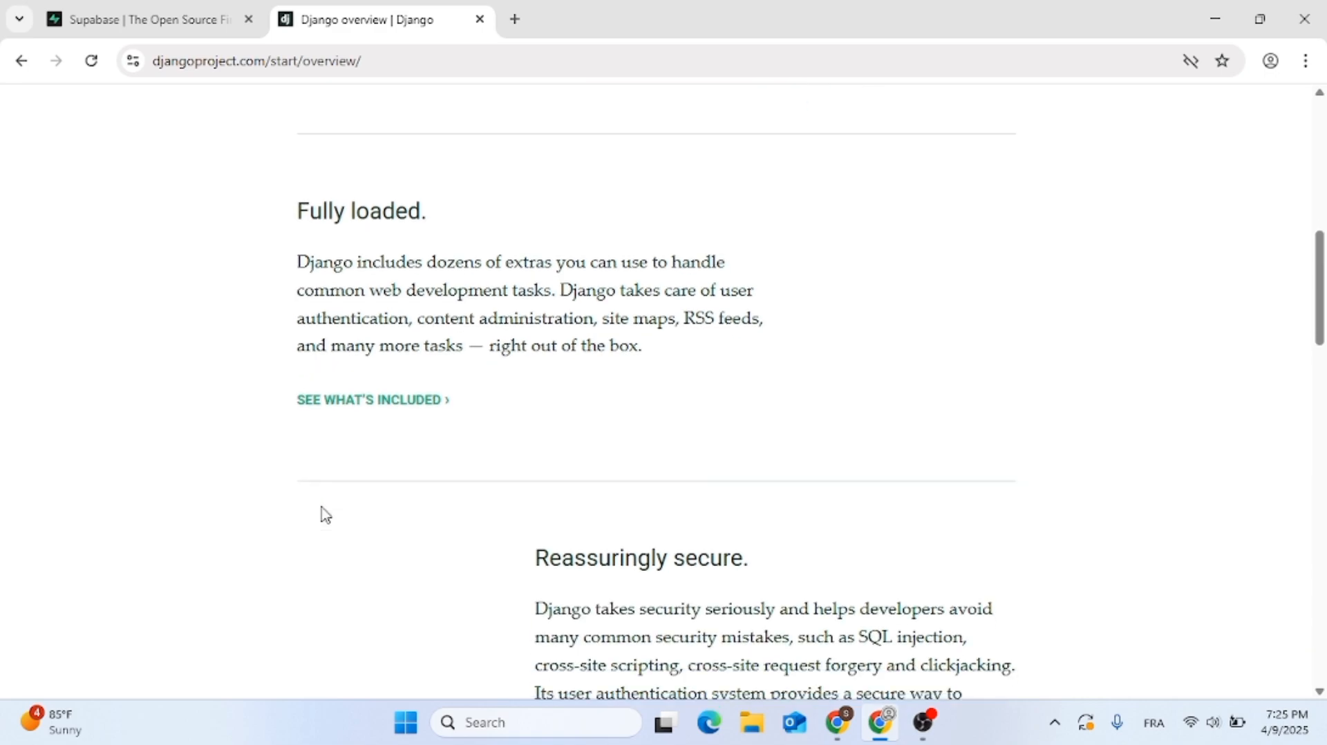
scroll("down", 3)
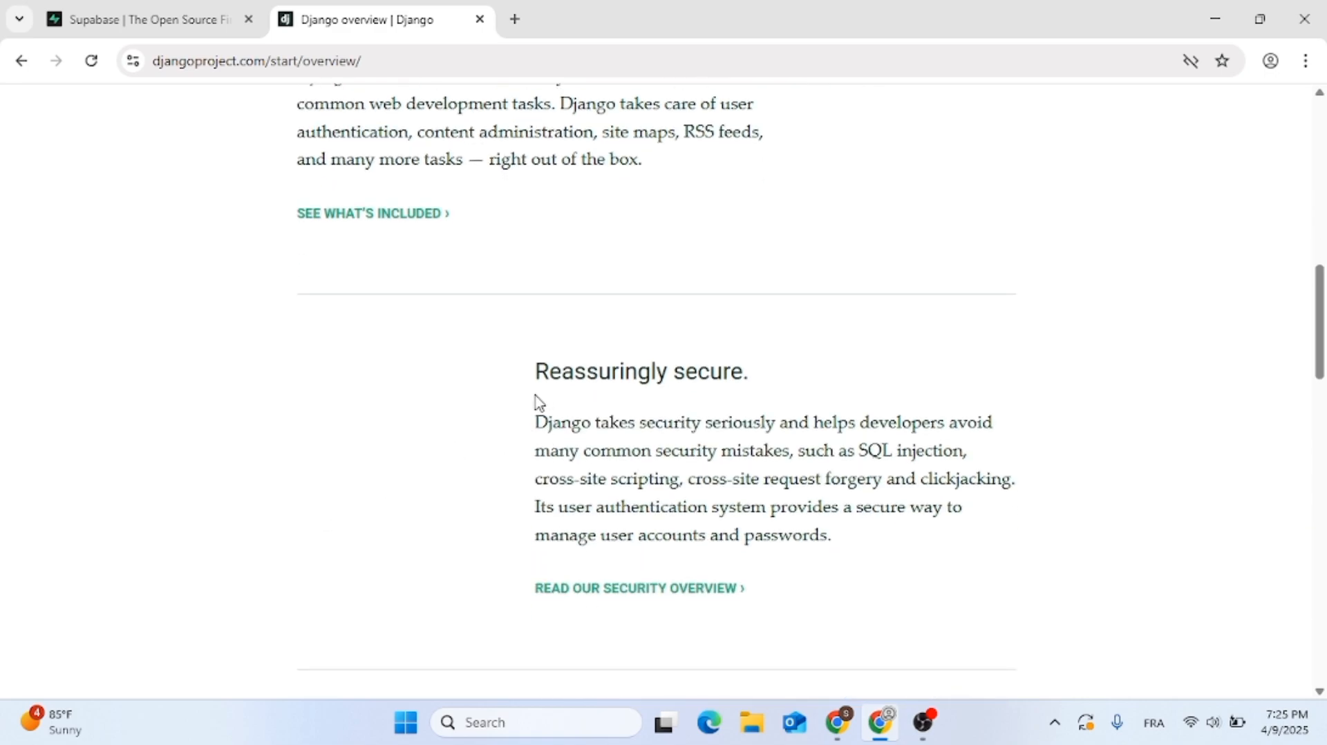
mouse_move(522, 458)
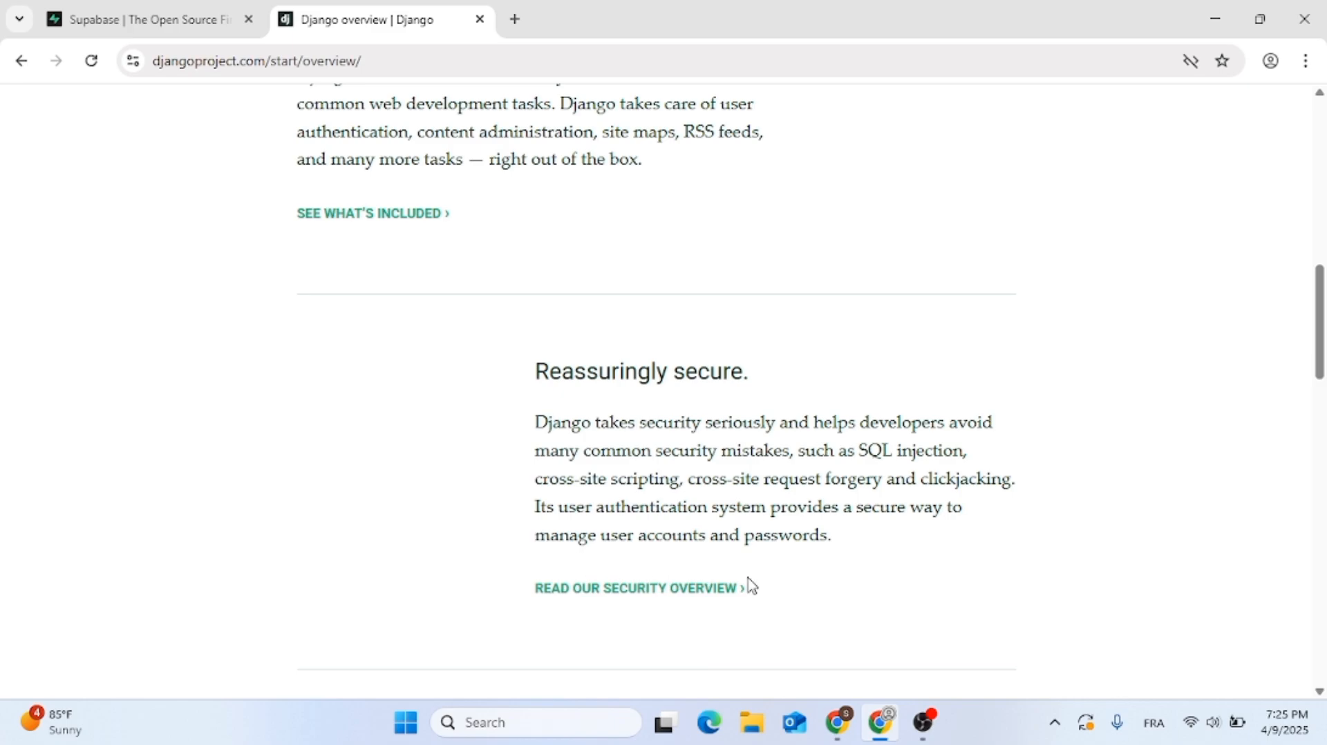
scroll("down", 3)
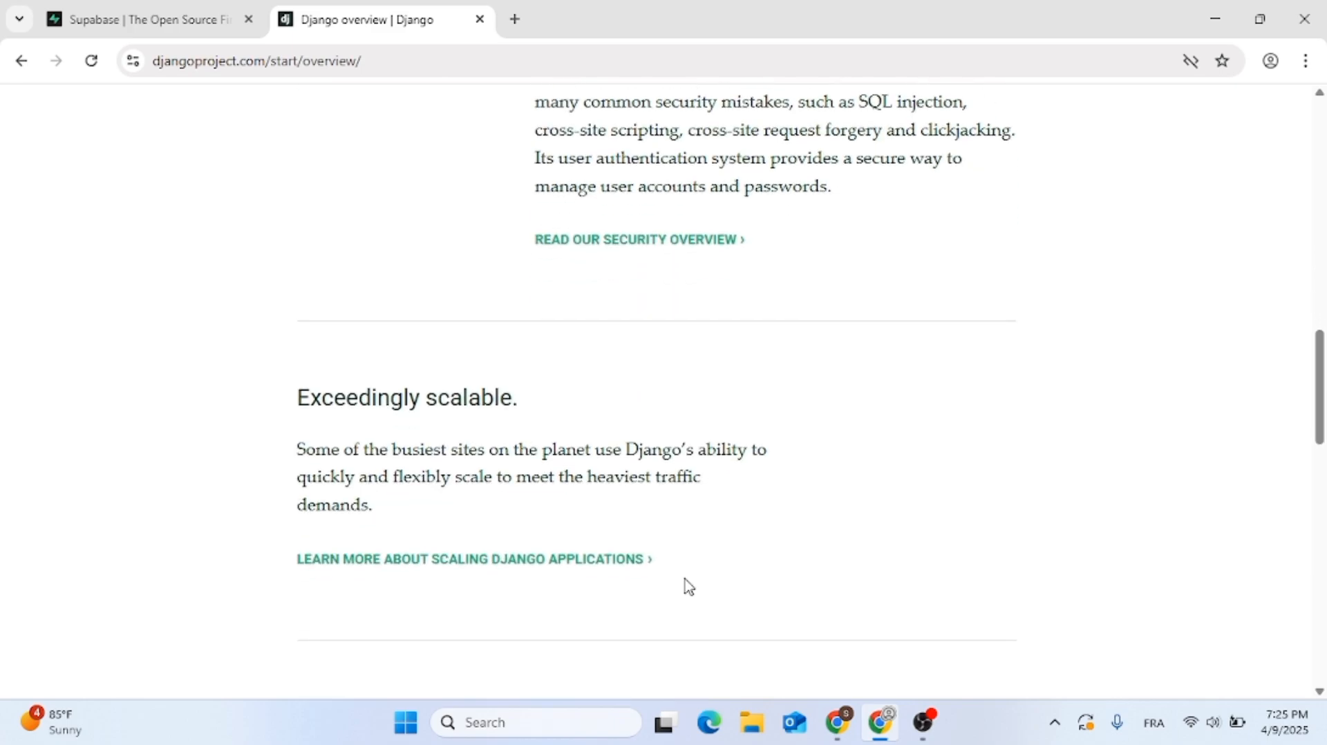
mouse_move(750, 553)
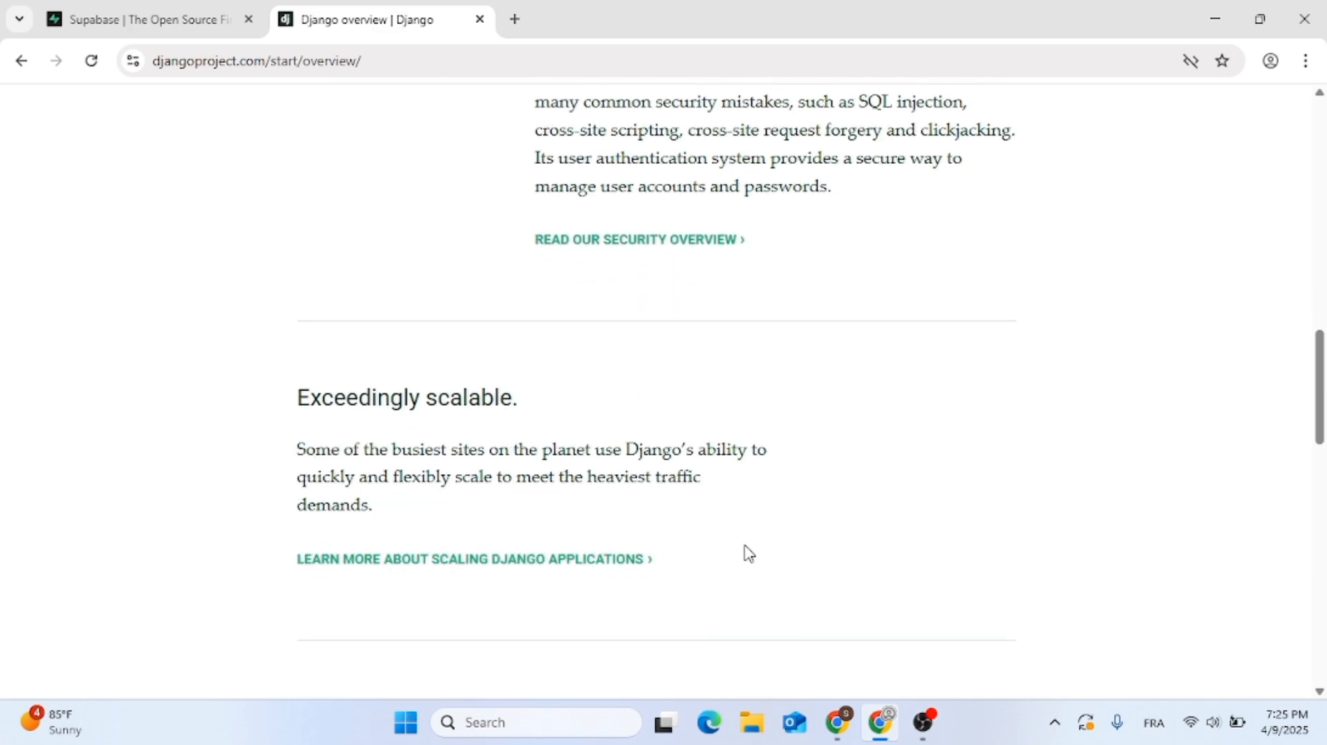
scroll("down", 3)
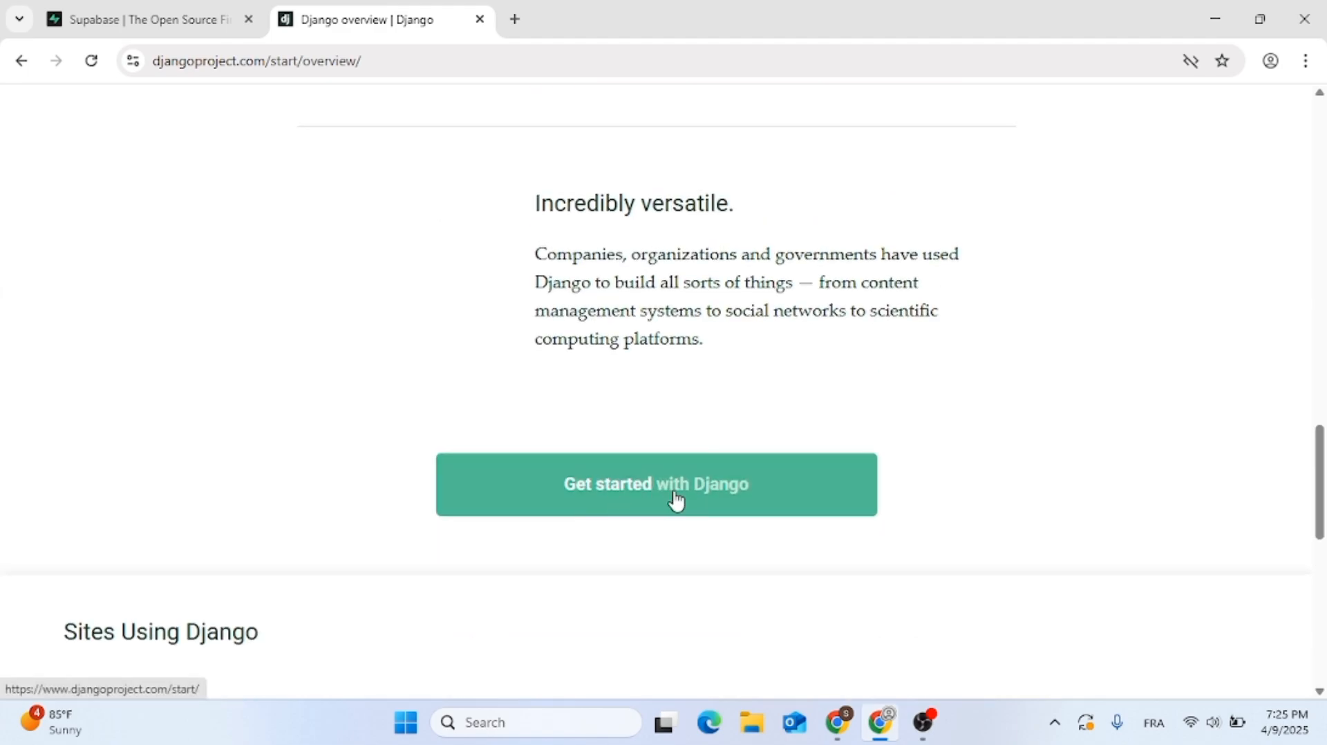
scroll("up", 3)
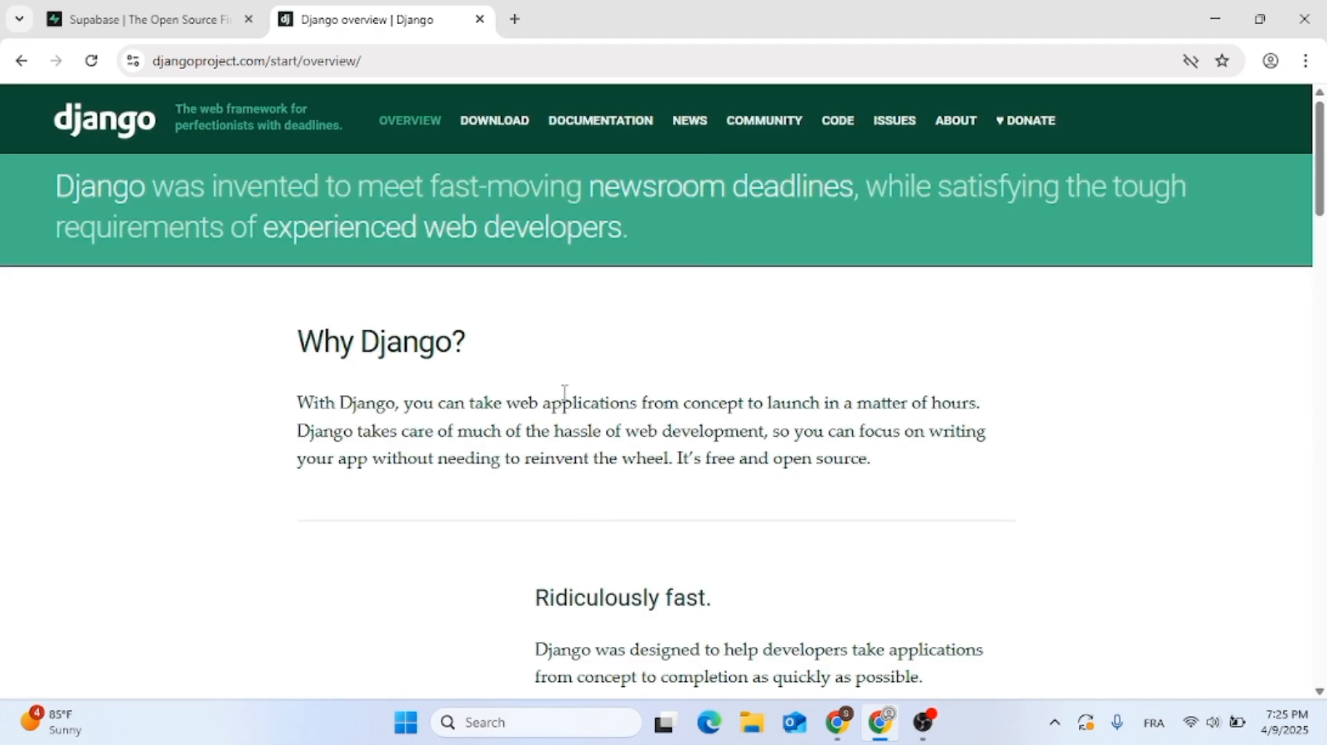
mouse_move(407, 132)
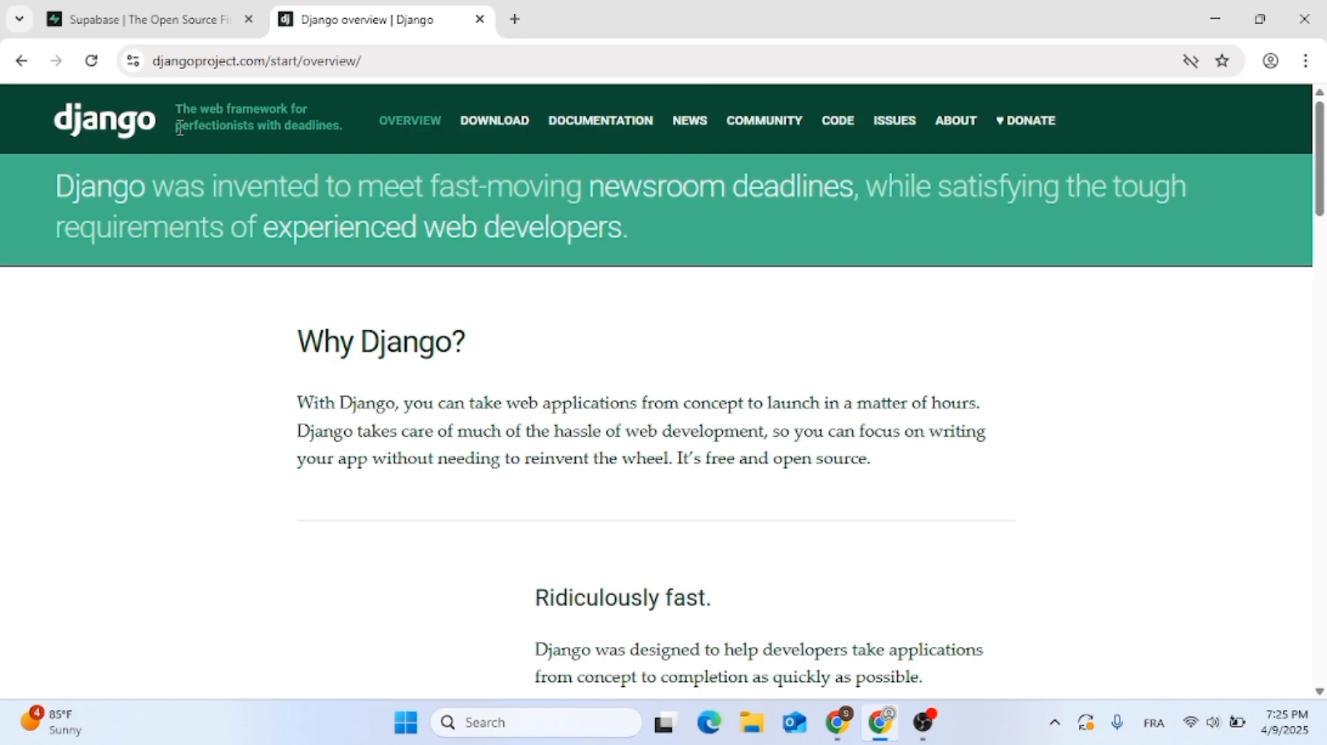
Step: Return to the Django homepage via the logo and scroll to the Meet Django introduction
left_click(101, 121)
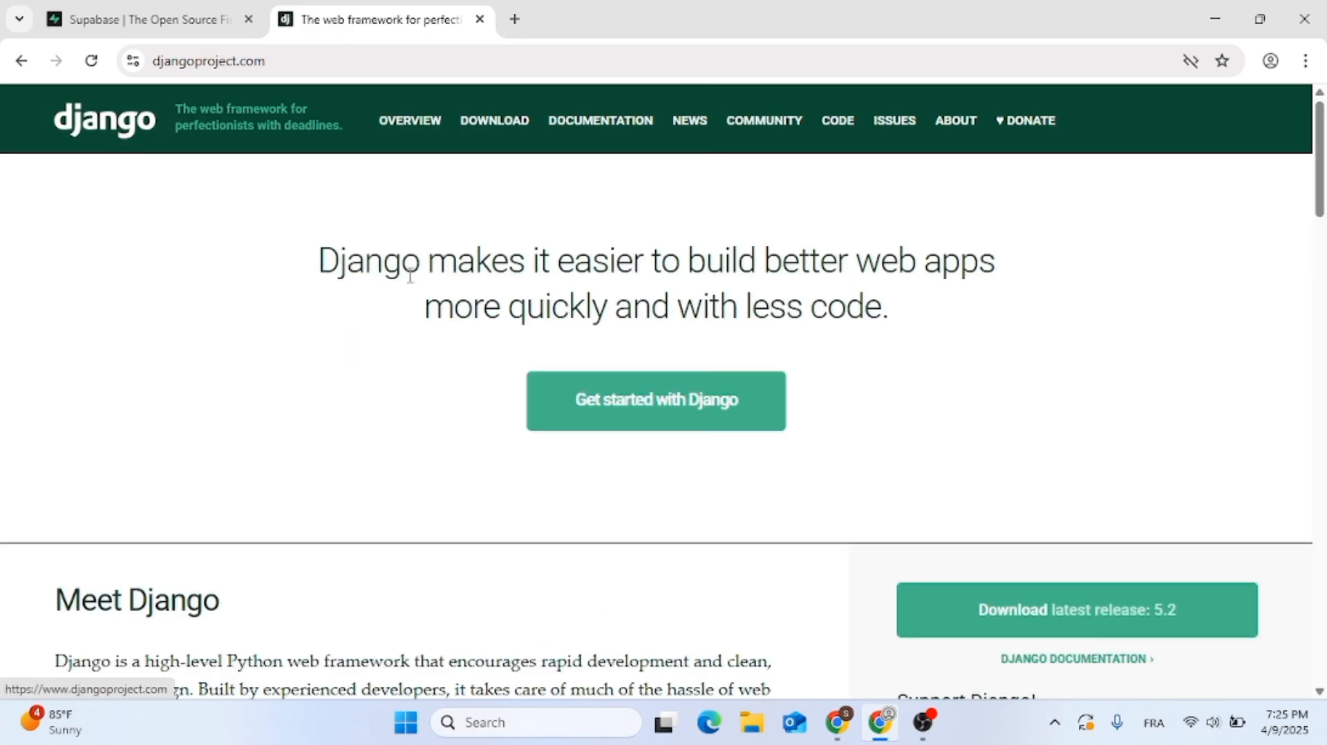
scroll("down", 3)
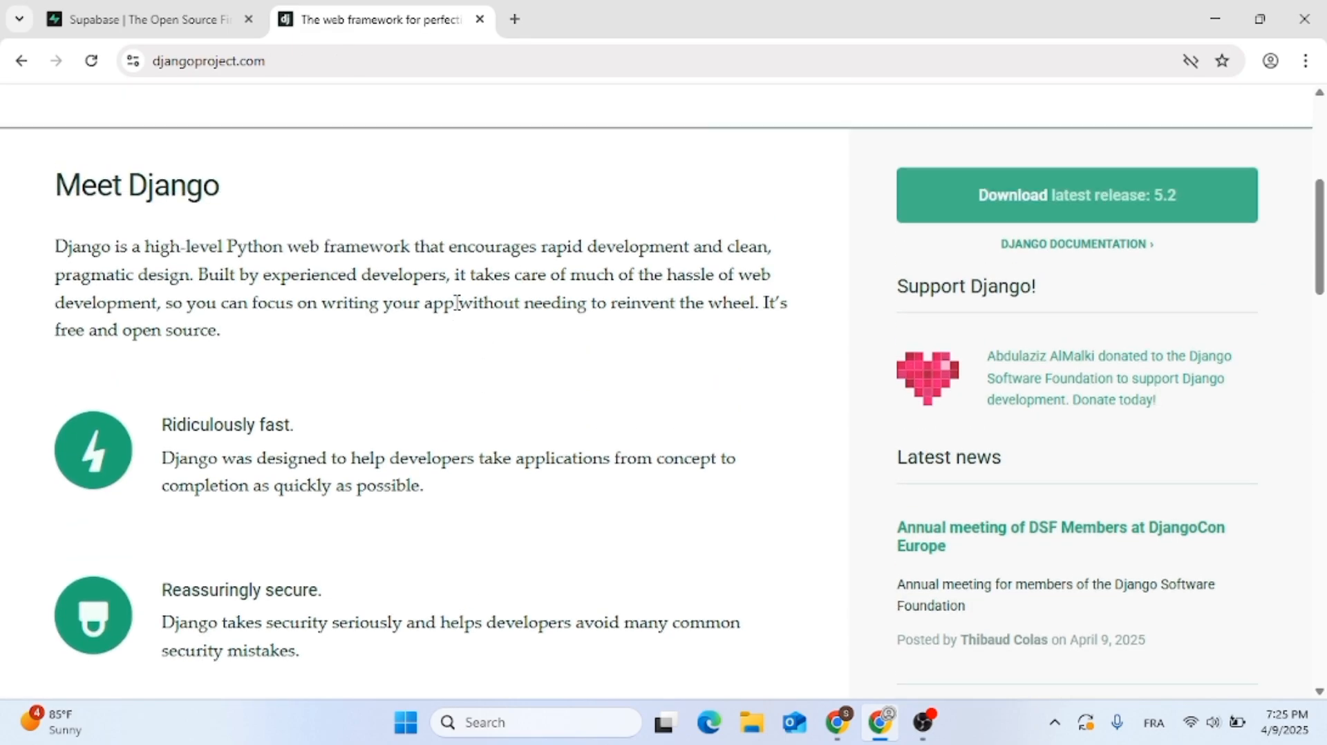
scroll("down", 3)
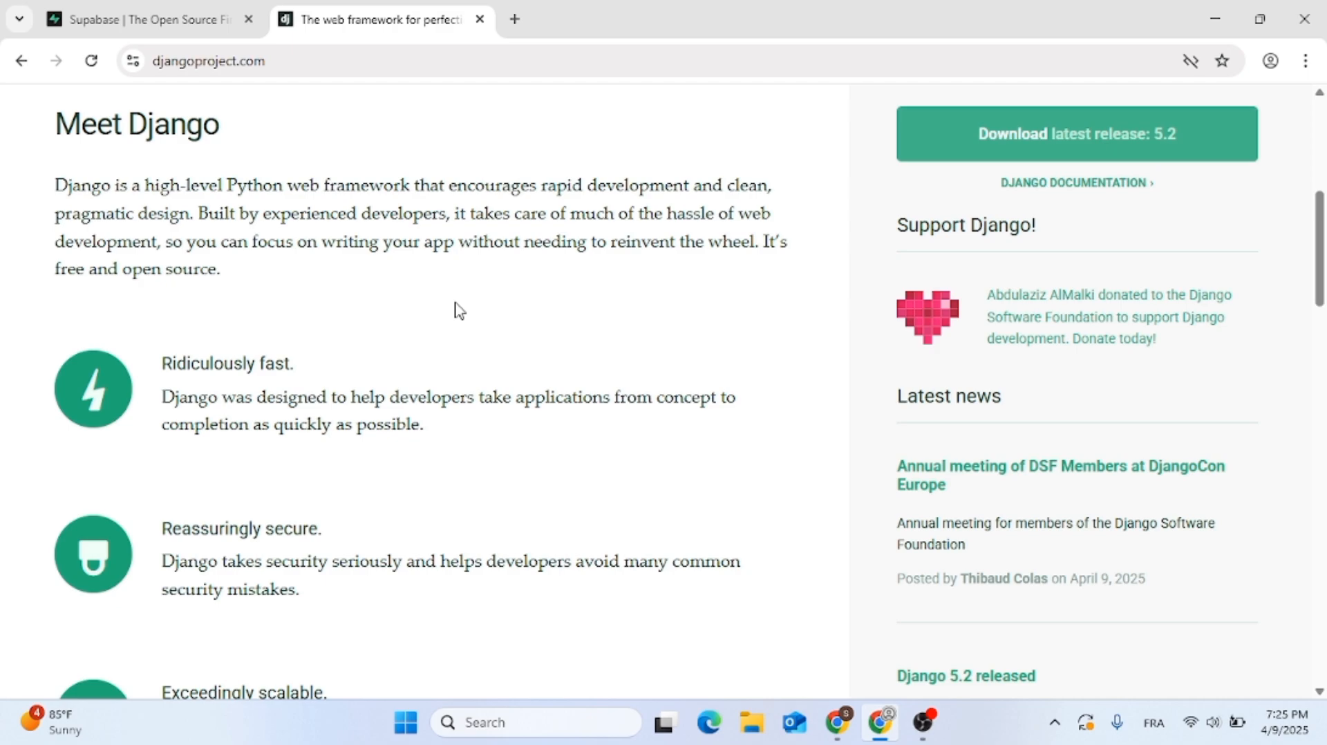